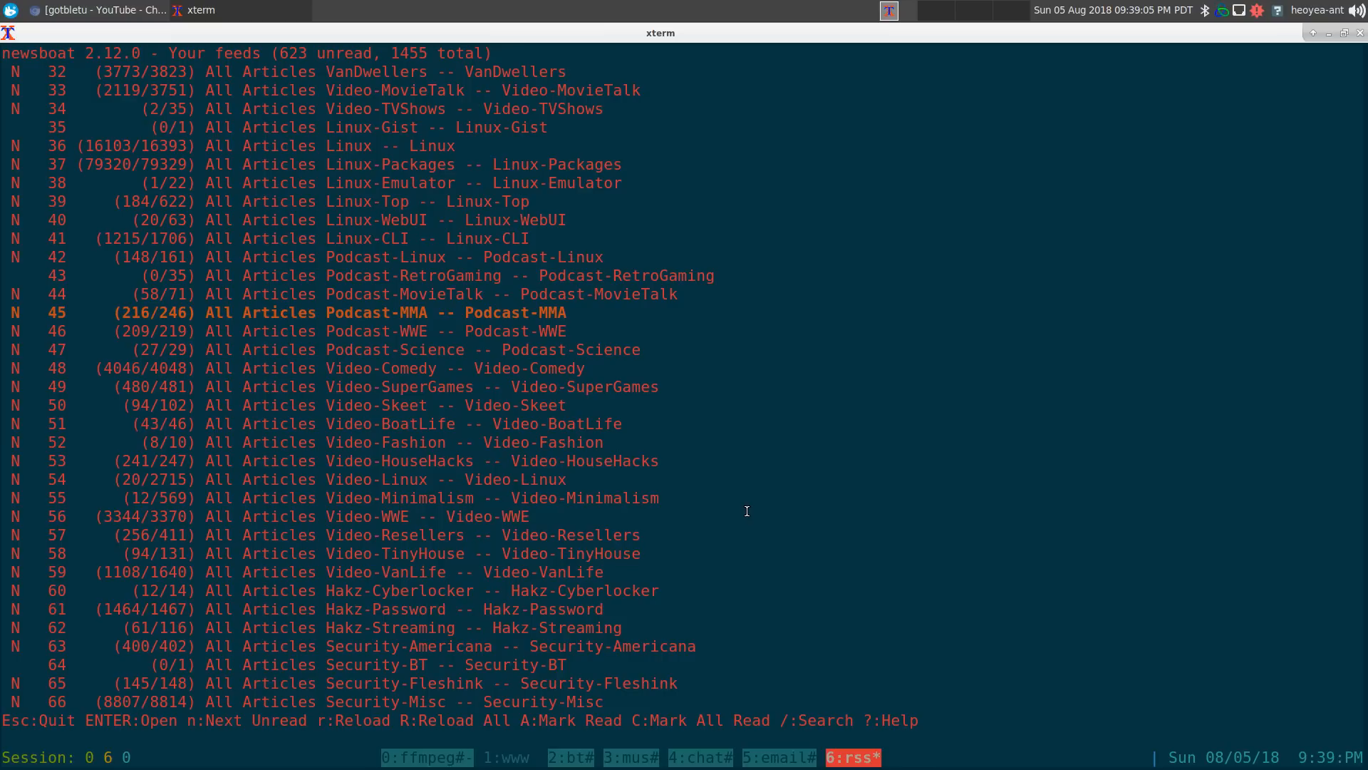
Open the Podcast-MMA feed's article list in newsboat.
key("Down")
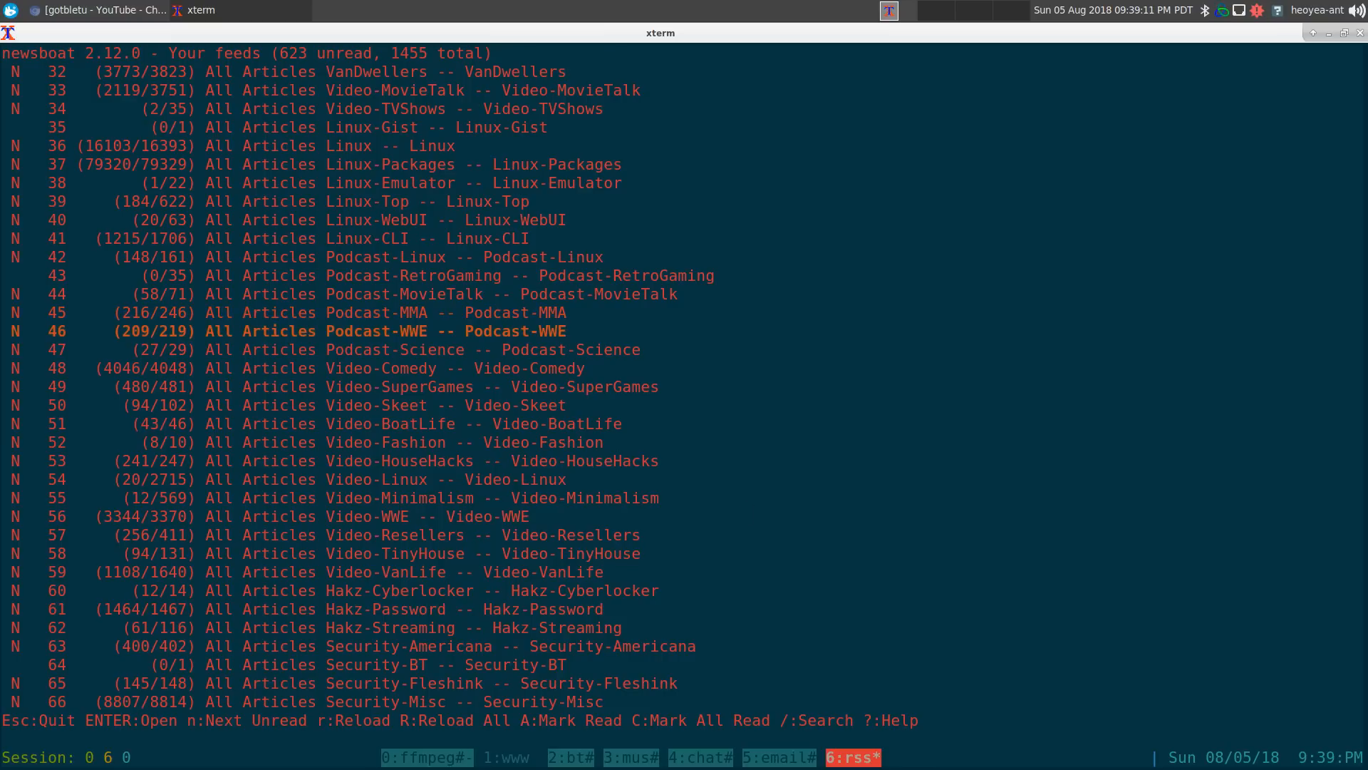
key("Up")
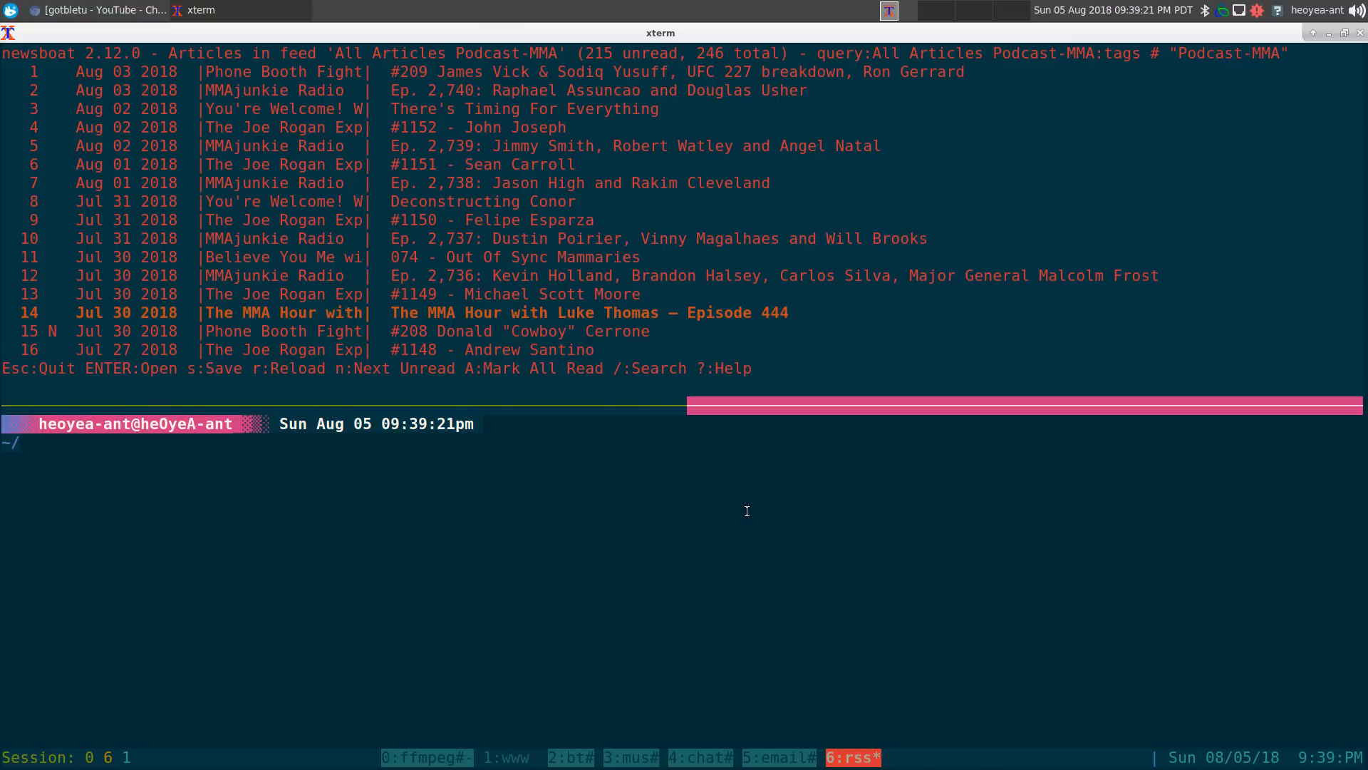
Start podboat in the lower pane and open the MMAjunkie Radio Ep. 2,736 article.
key("Q")
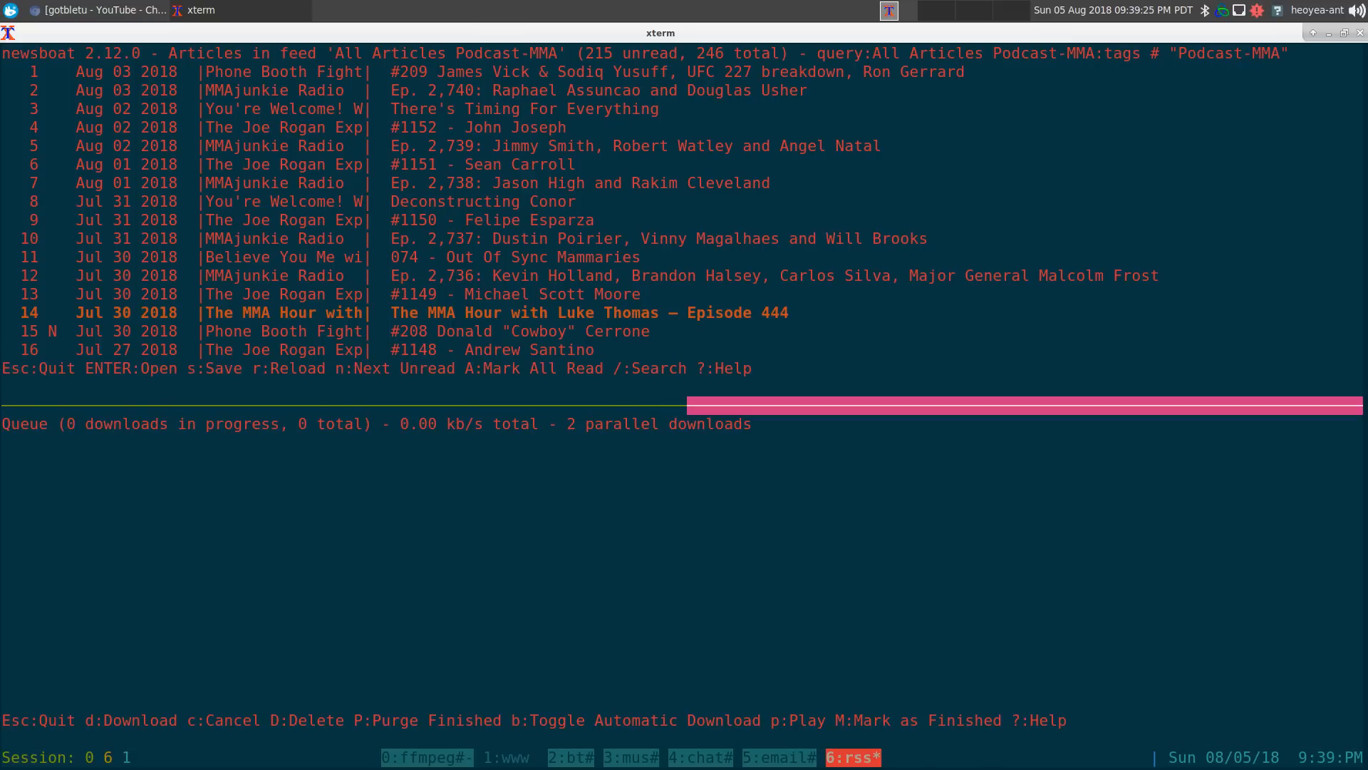
key("Up")
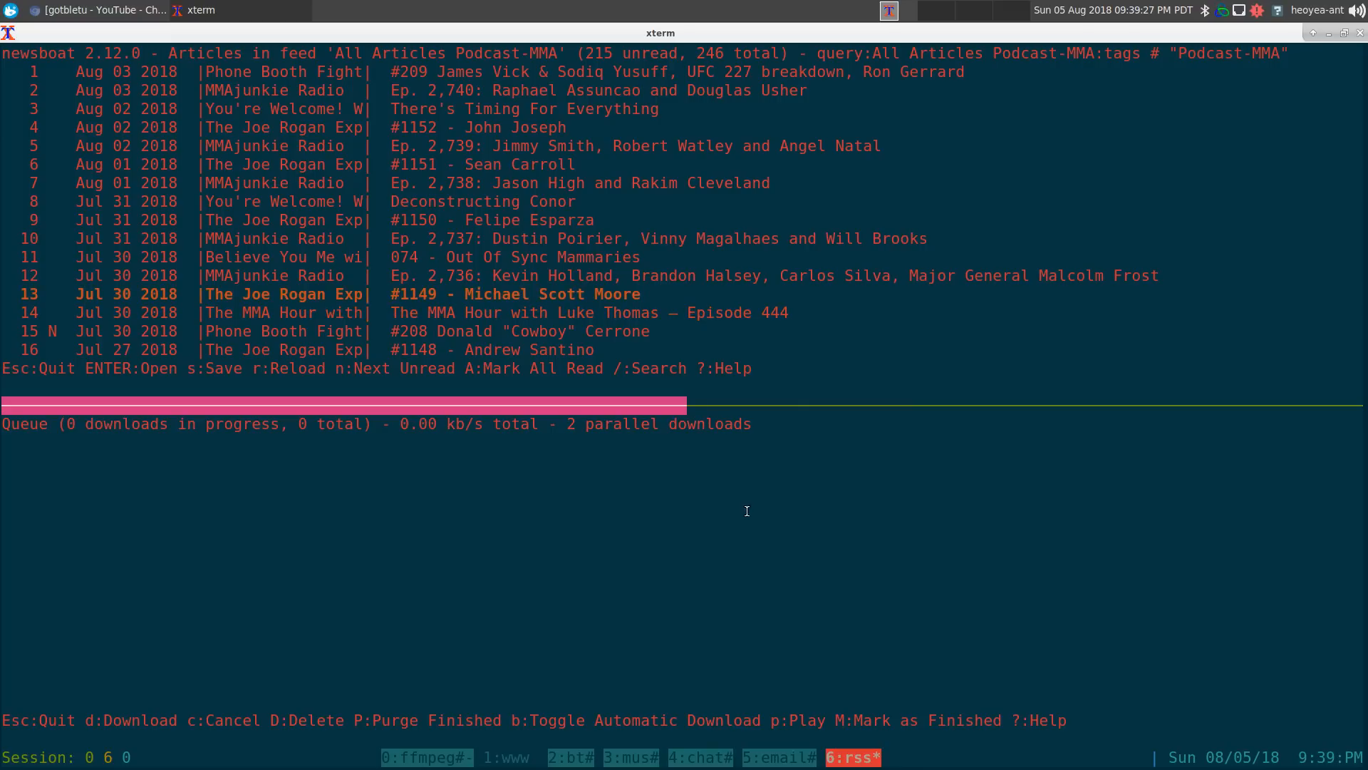
key("Return")
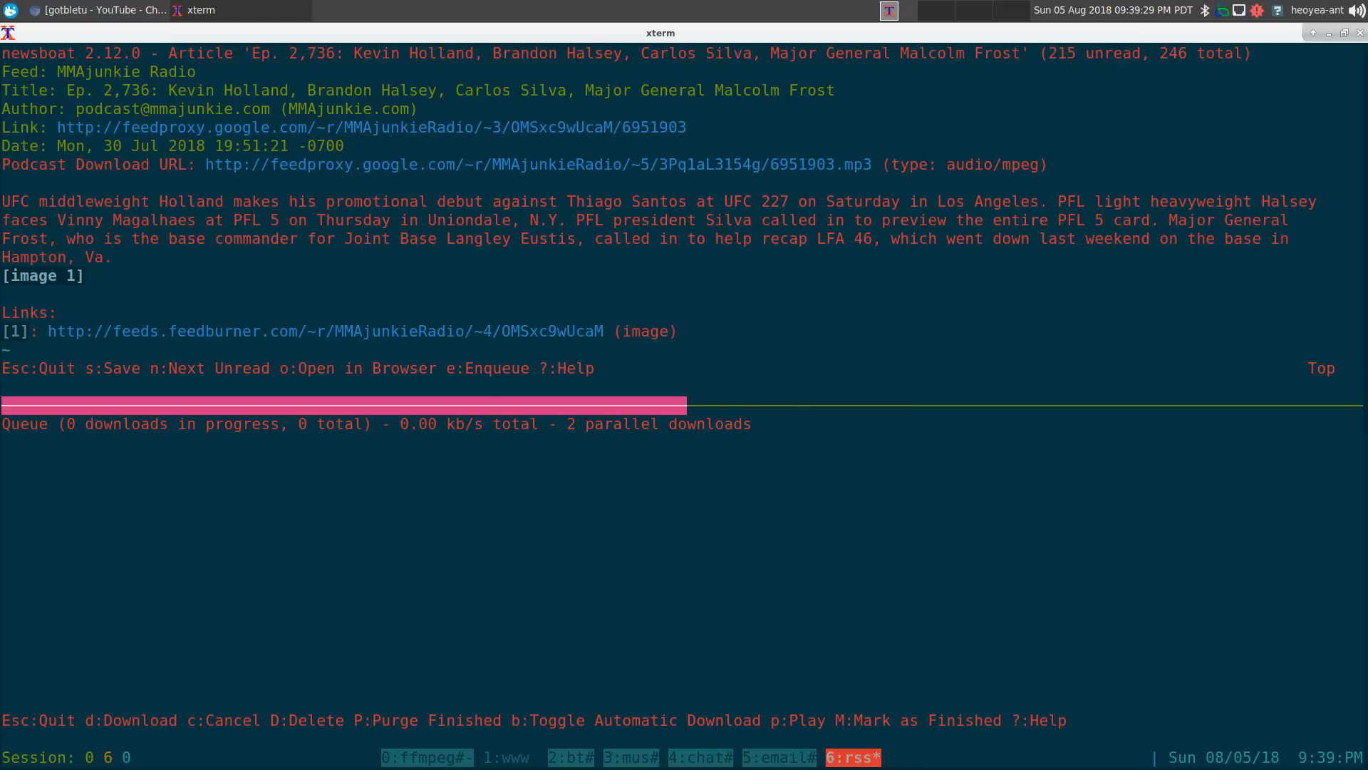
mouse_move(745, 511)
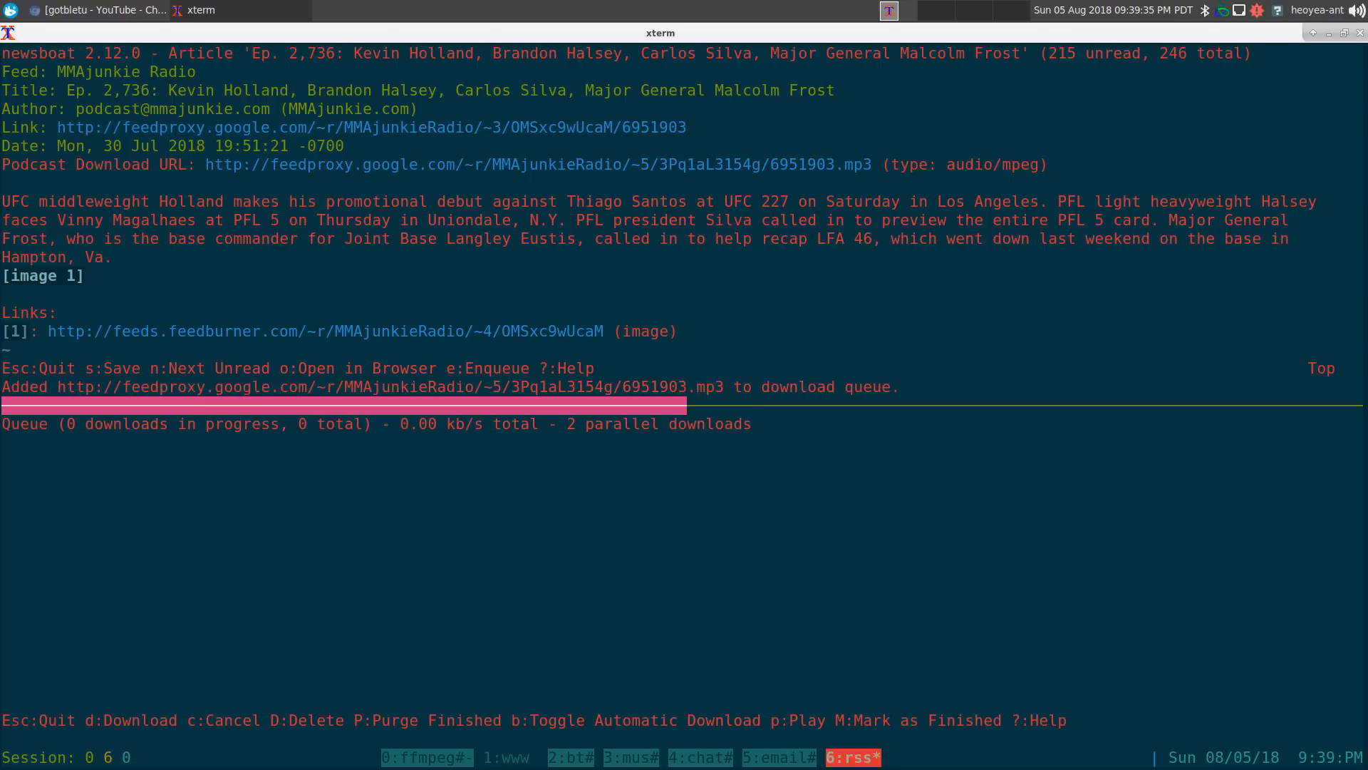
mouse_move(680, 344)
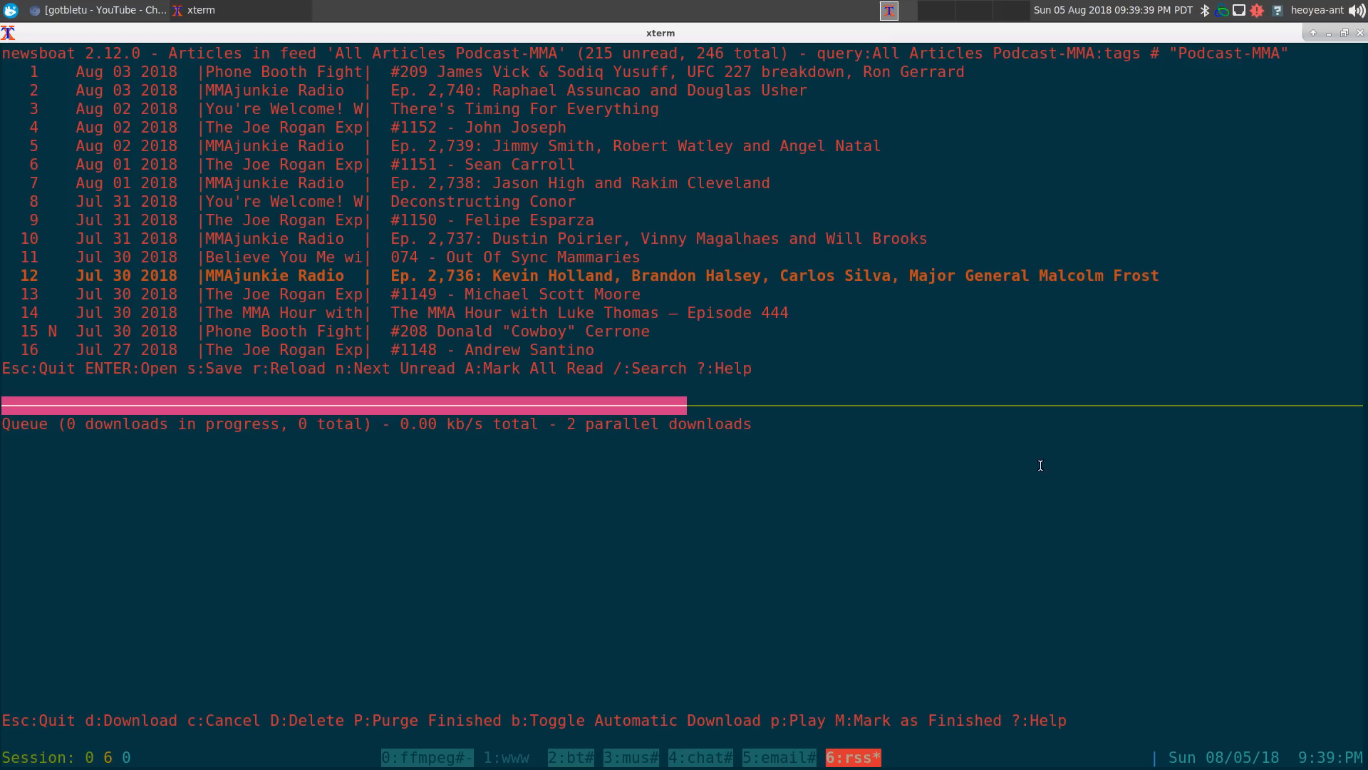
Enqueue the episode, then open the #1150 Felipe Esparza article and return to the list.
key("Up")
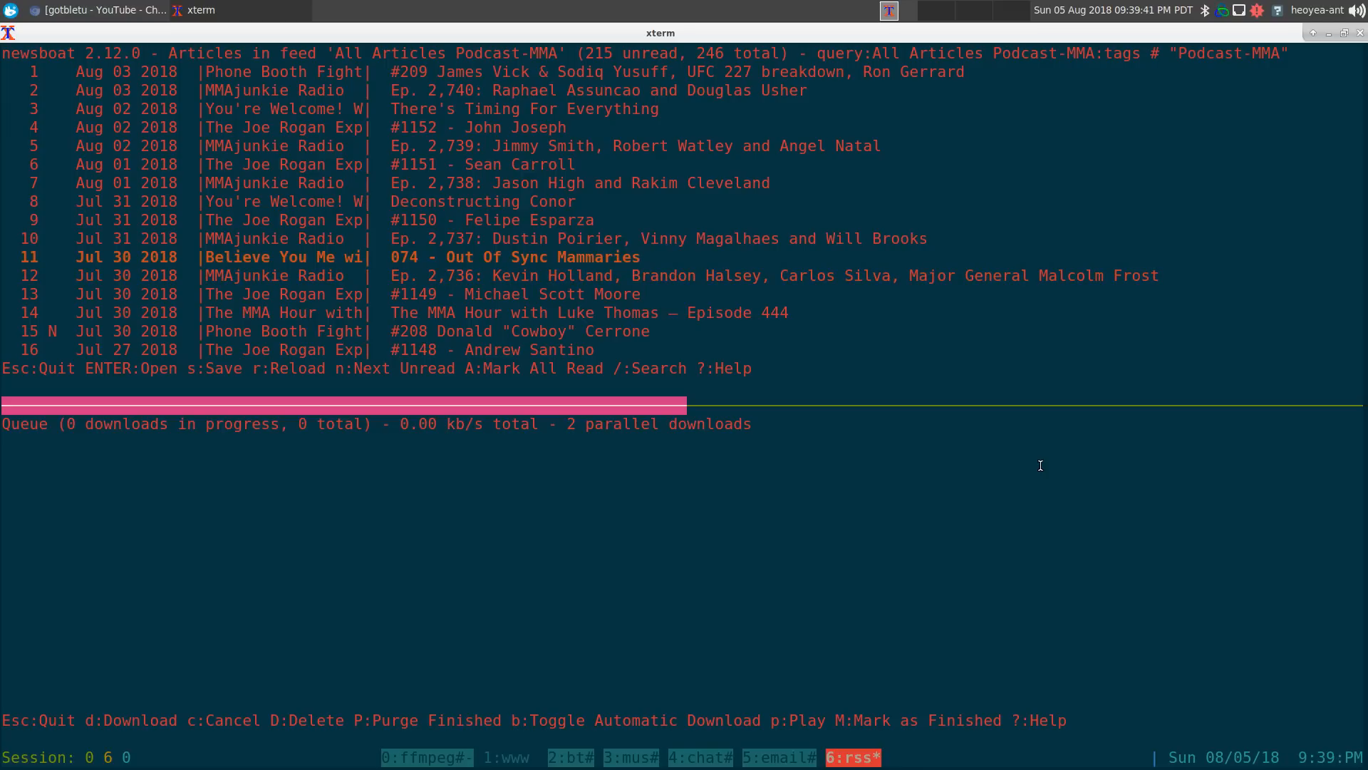
key("Return")
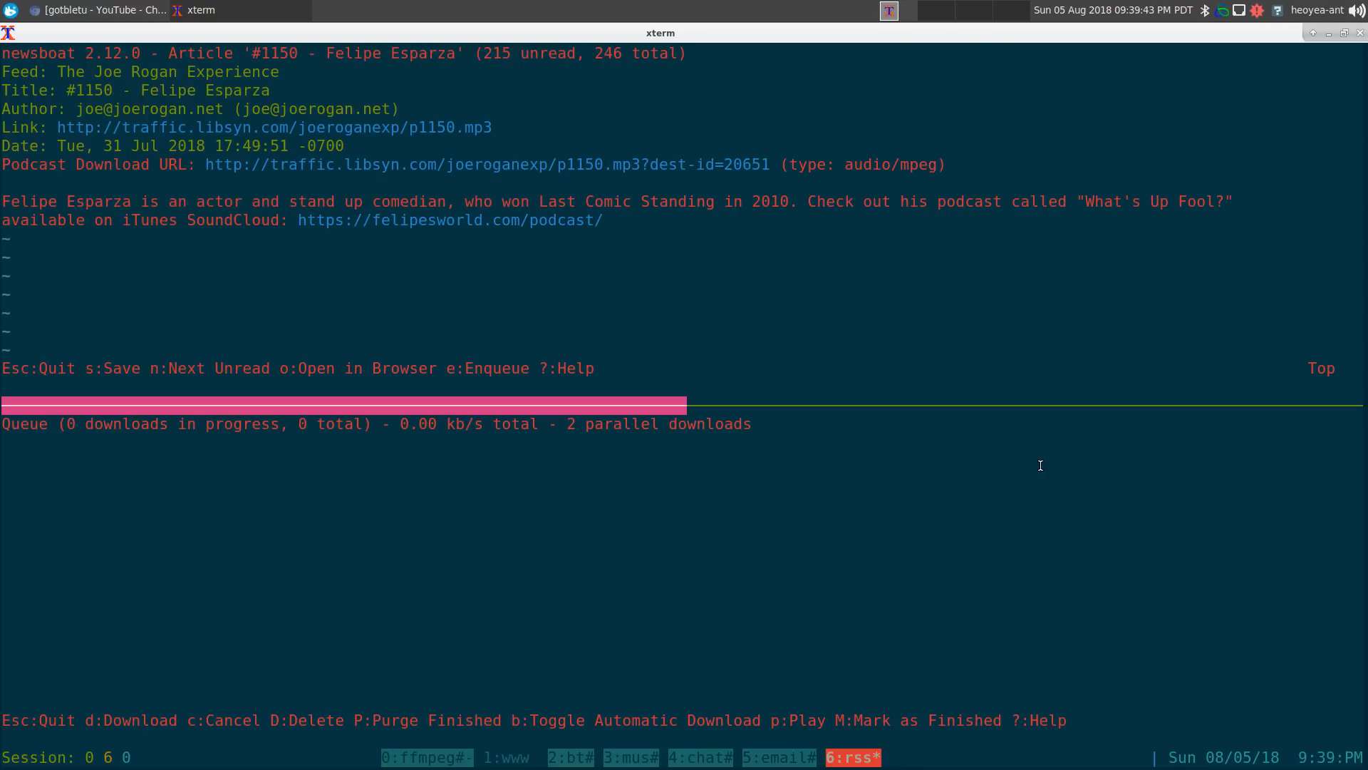
key("e")
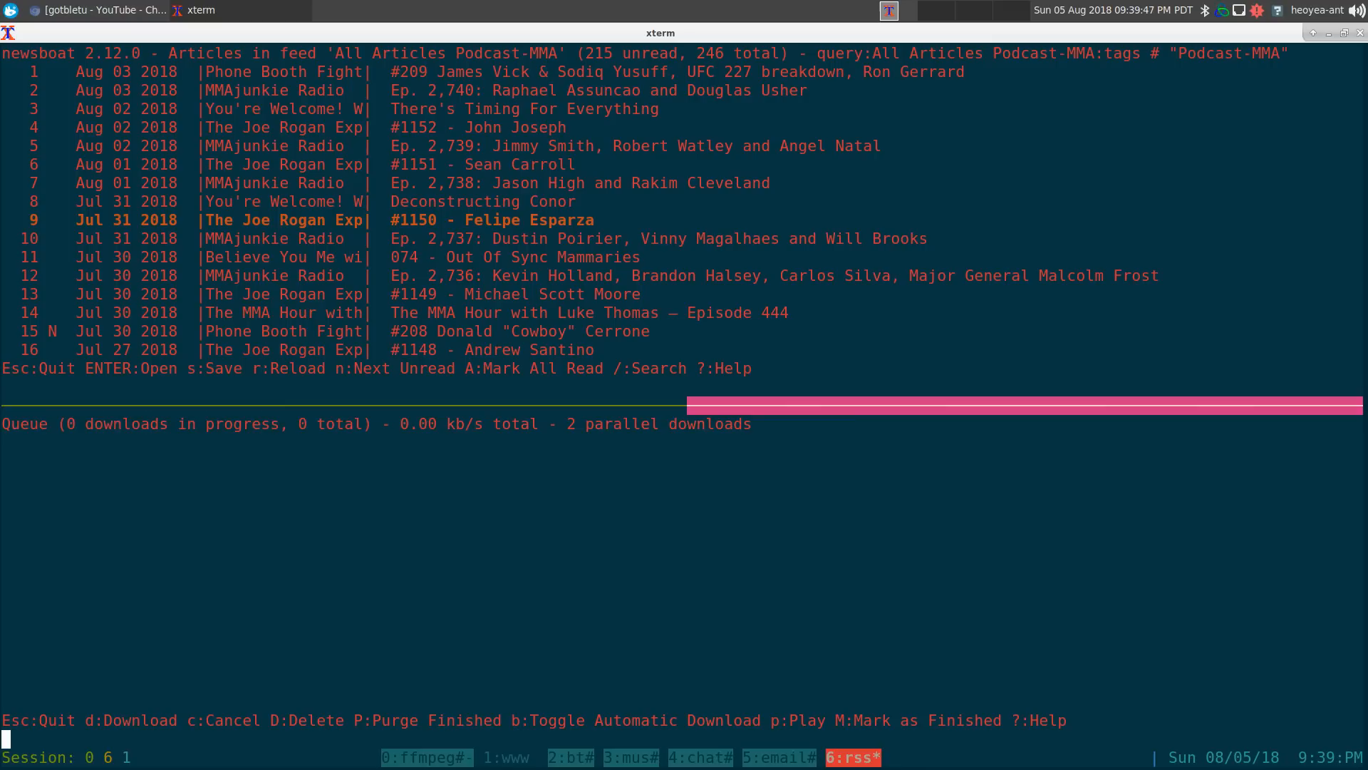
mouse_move(1039, 465)
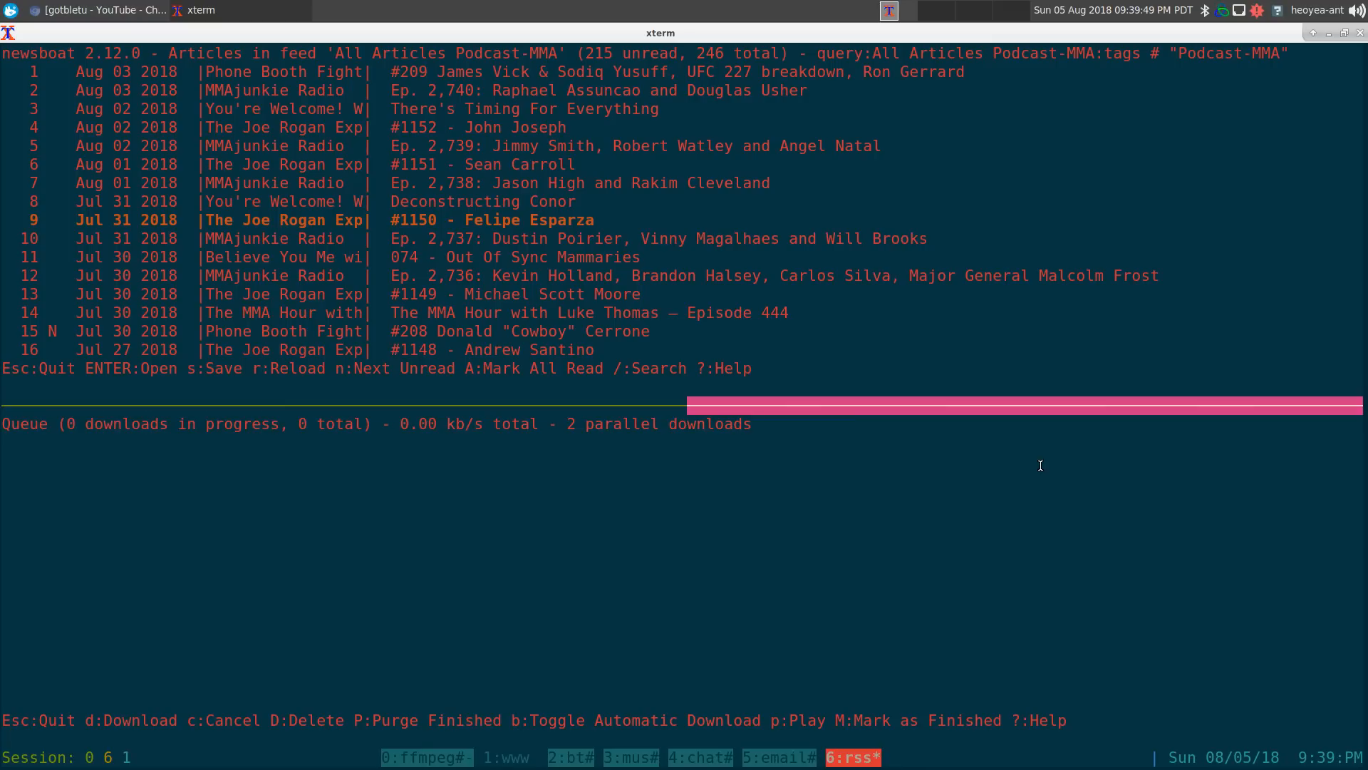
key("d")
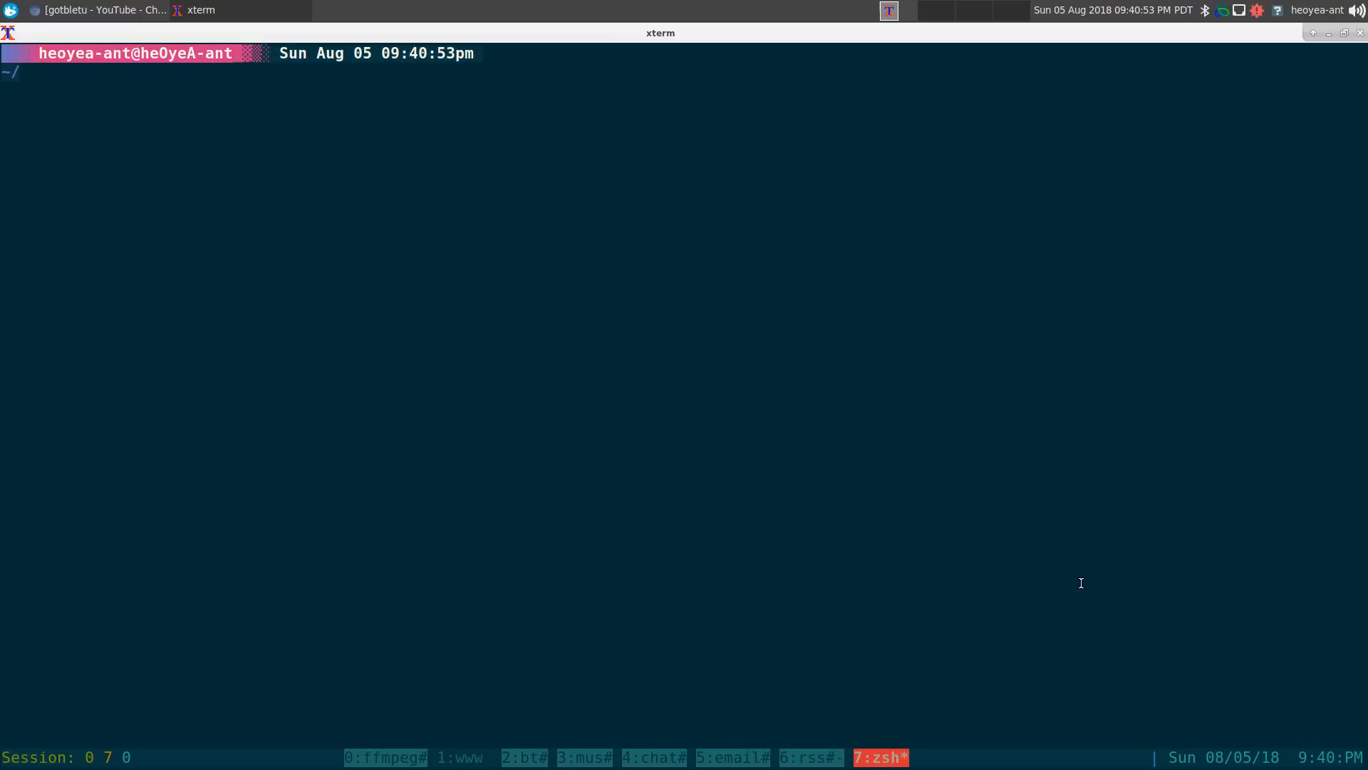
Run 'which podqueue' to show the function appending URLs to the newsboat queue file.
type("wh")
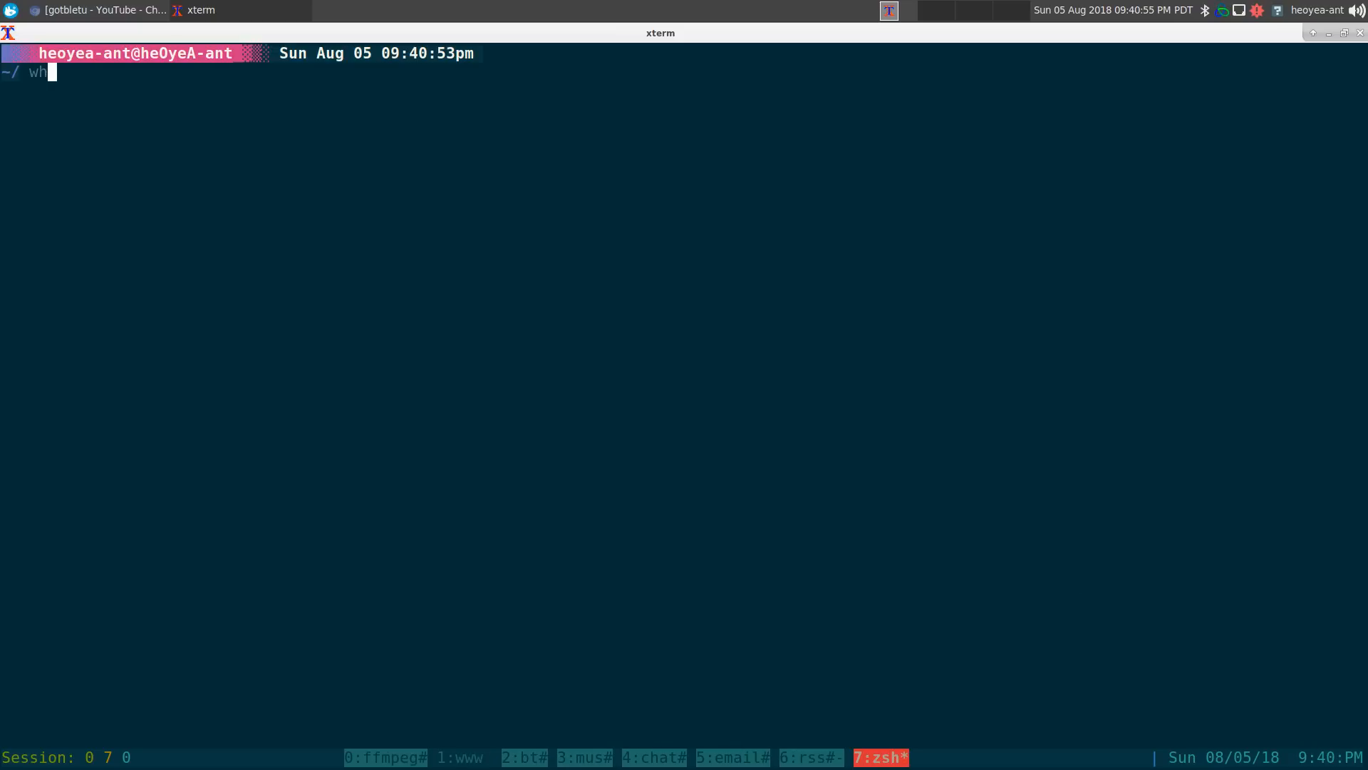
type("ich")
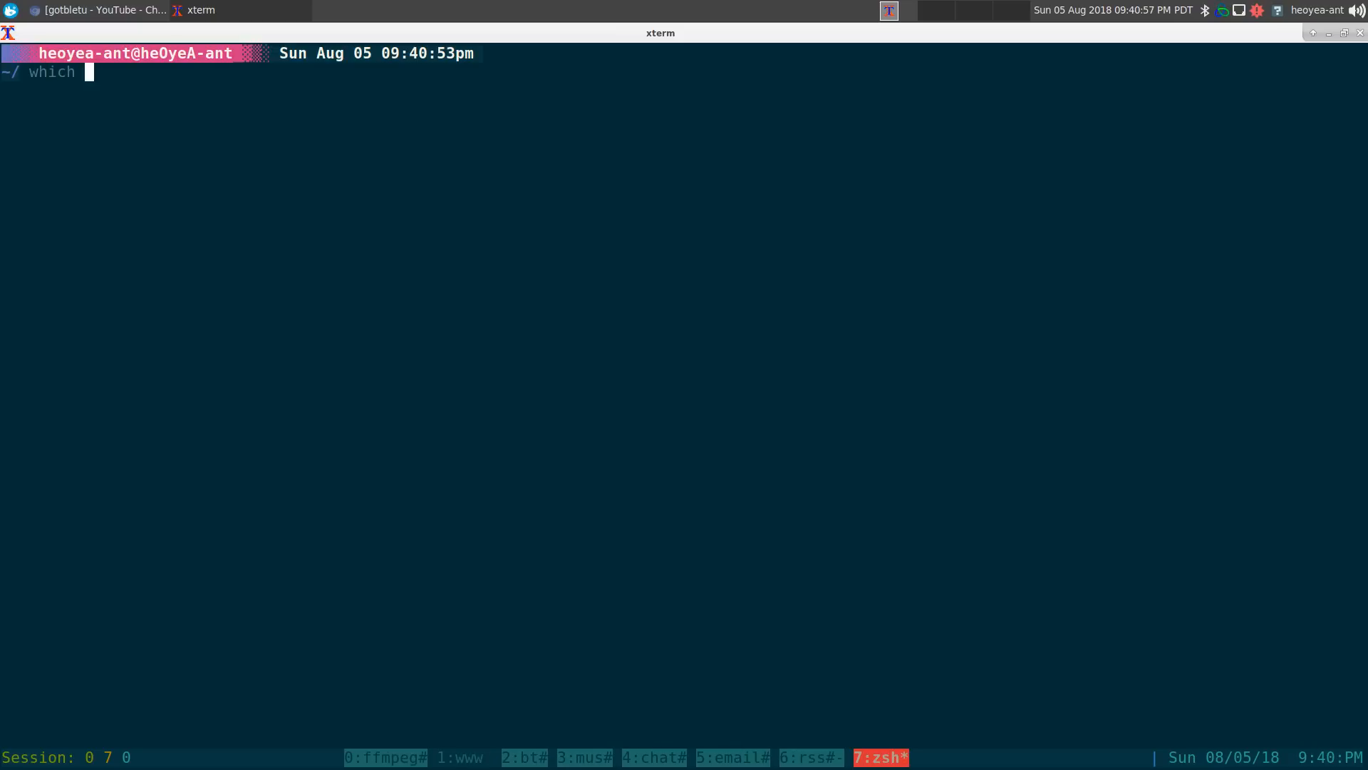
type("podqueue")
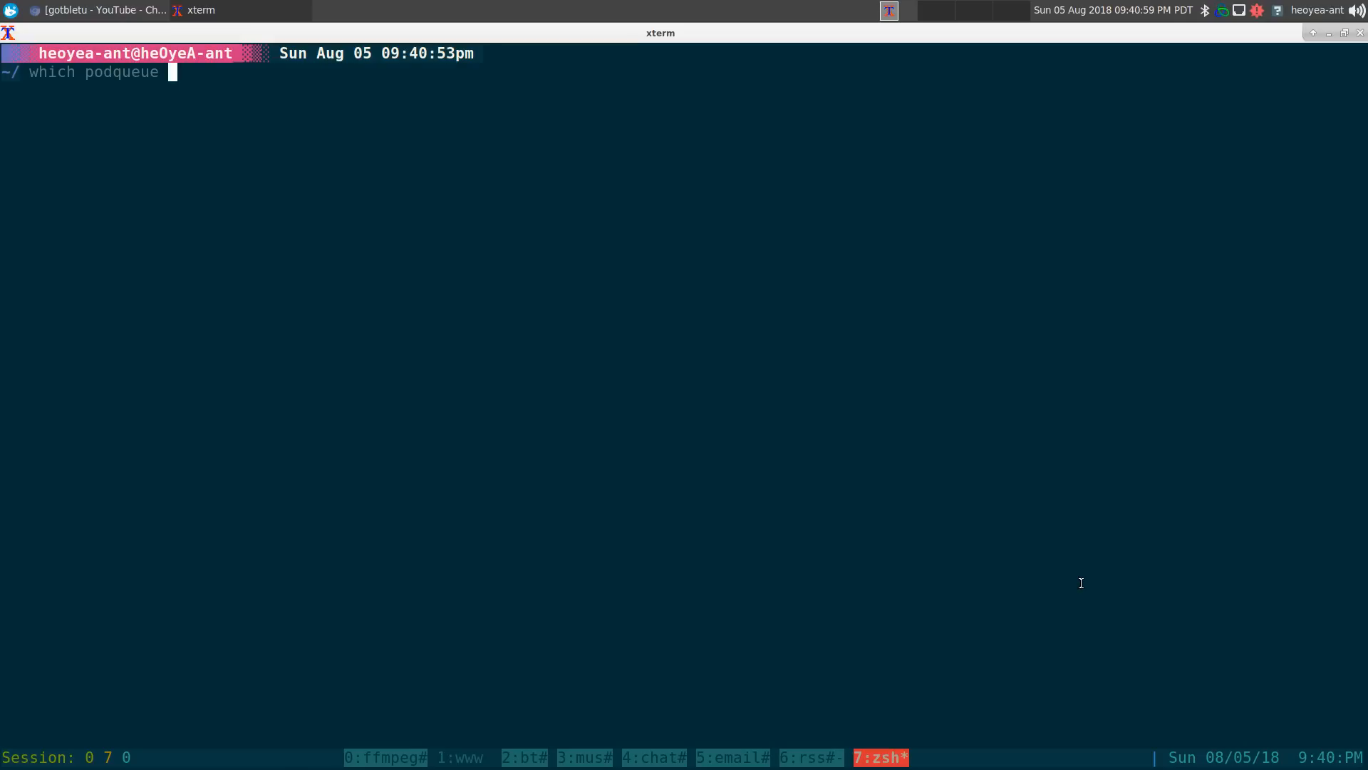
key("Return")
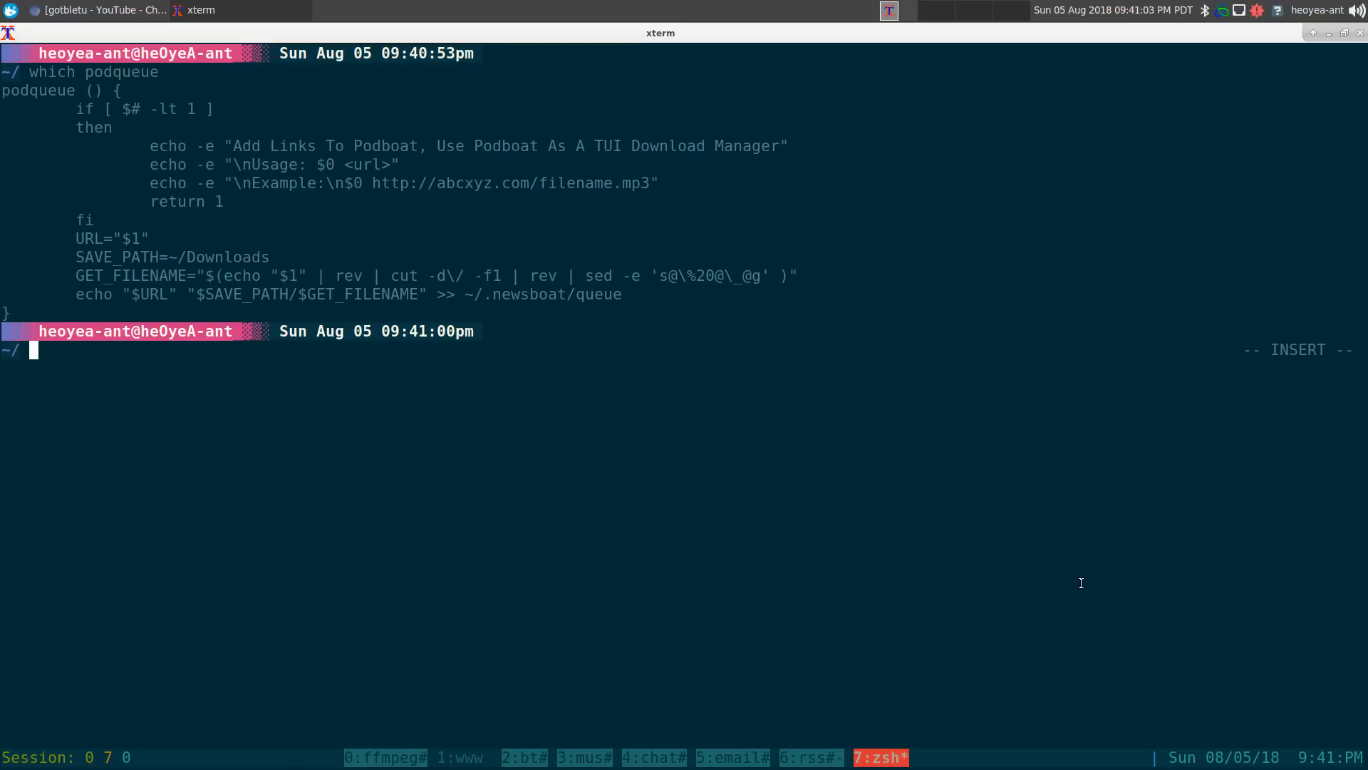
mouse_move(308, 256)
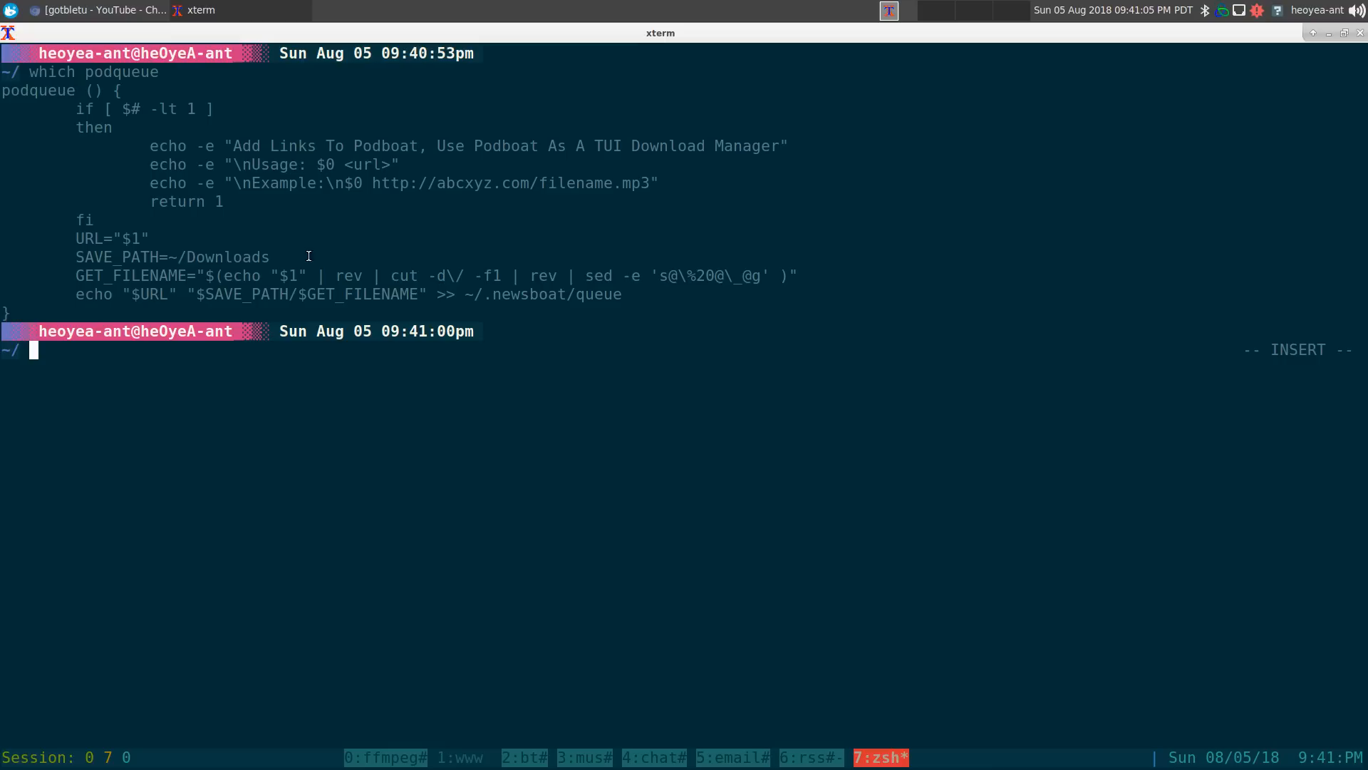
mouse_move(292, 293)
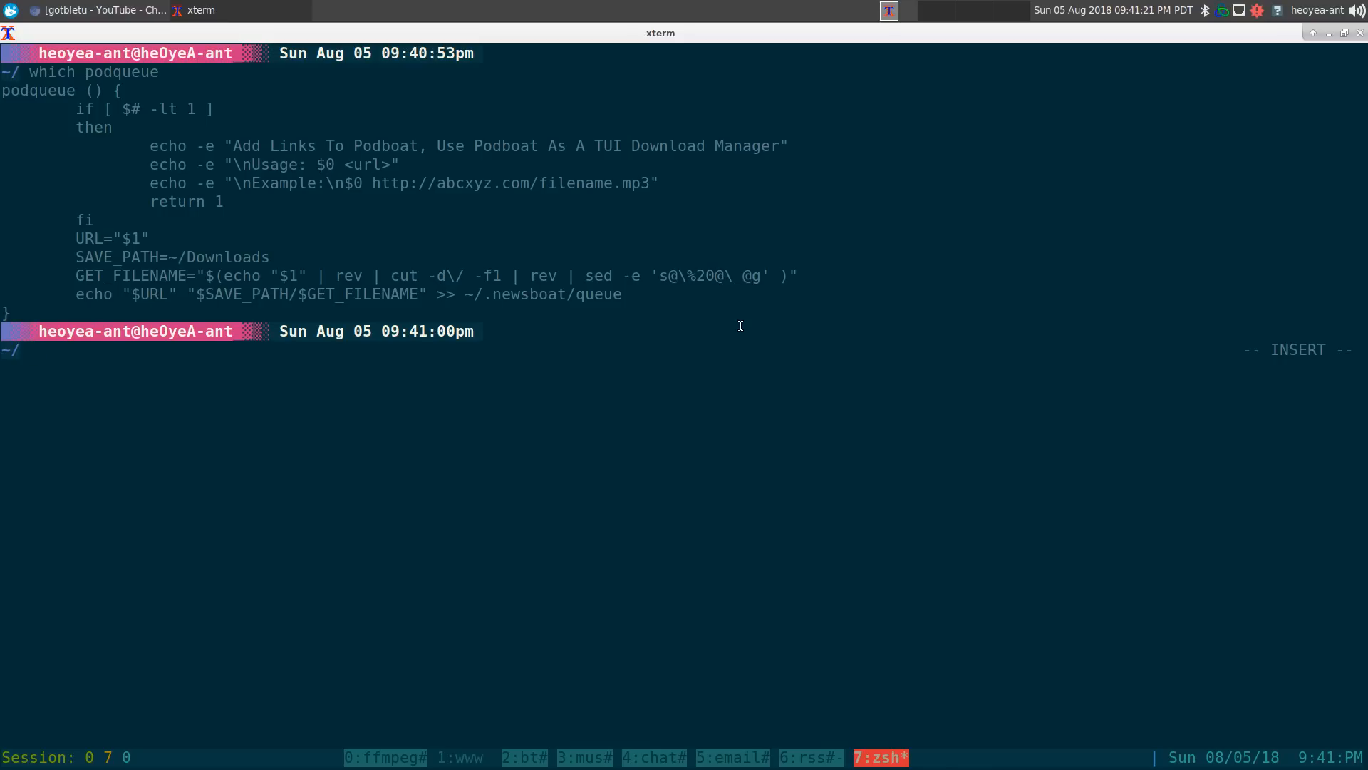
left_click(474, 757)
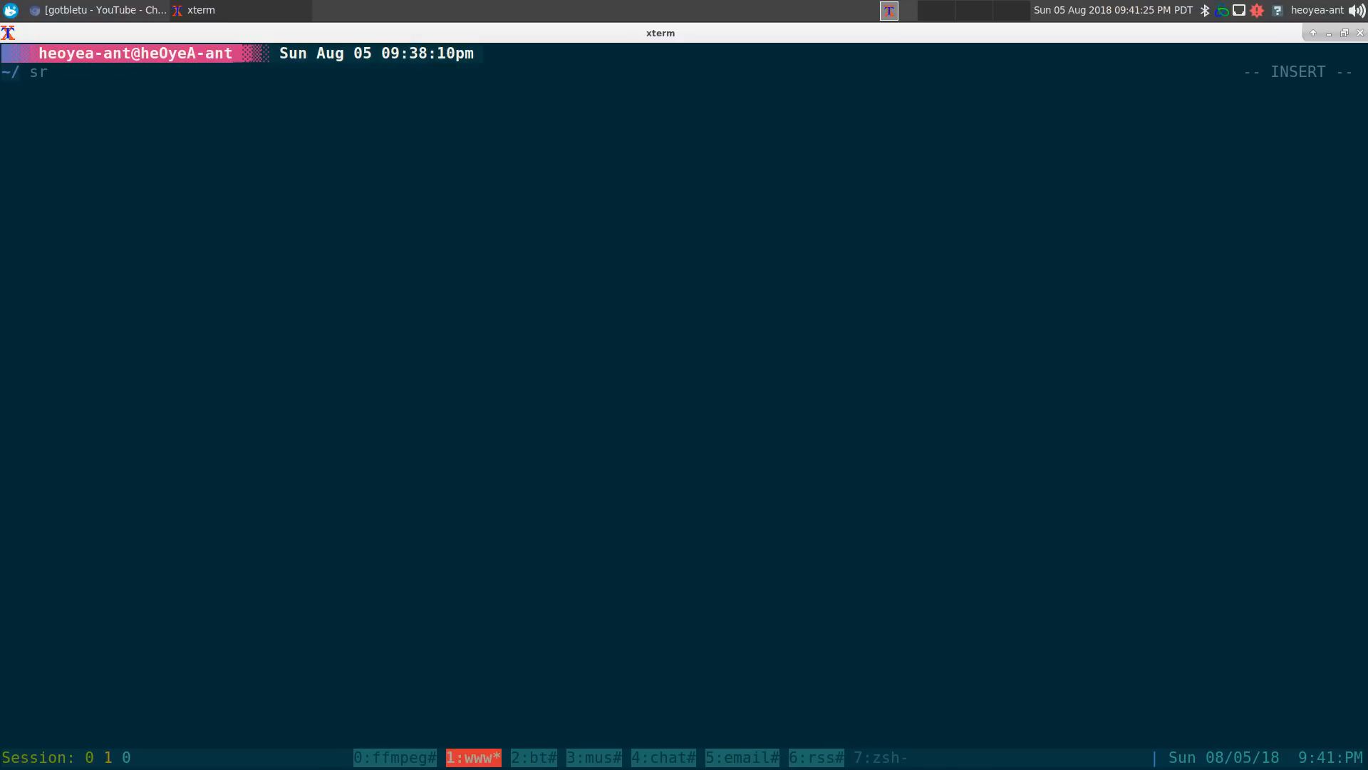
mouse_move(740, 325)
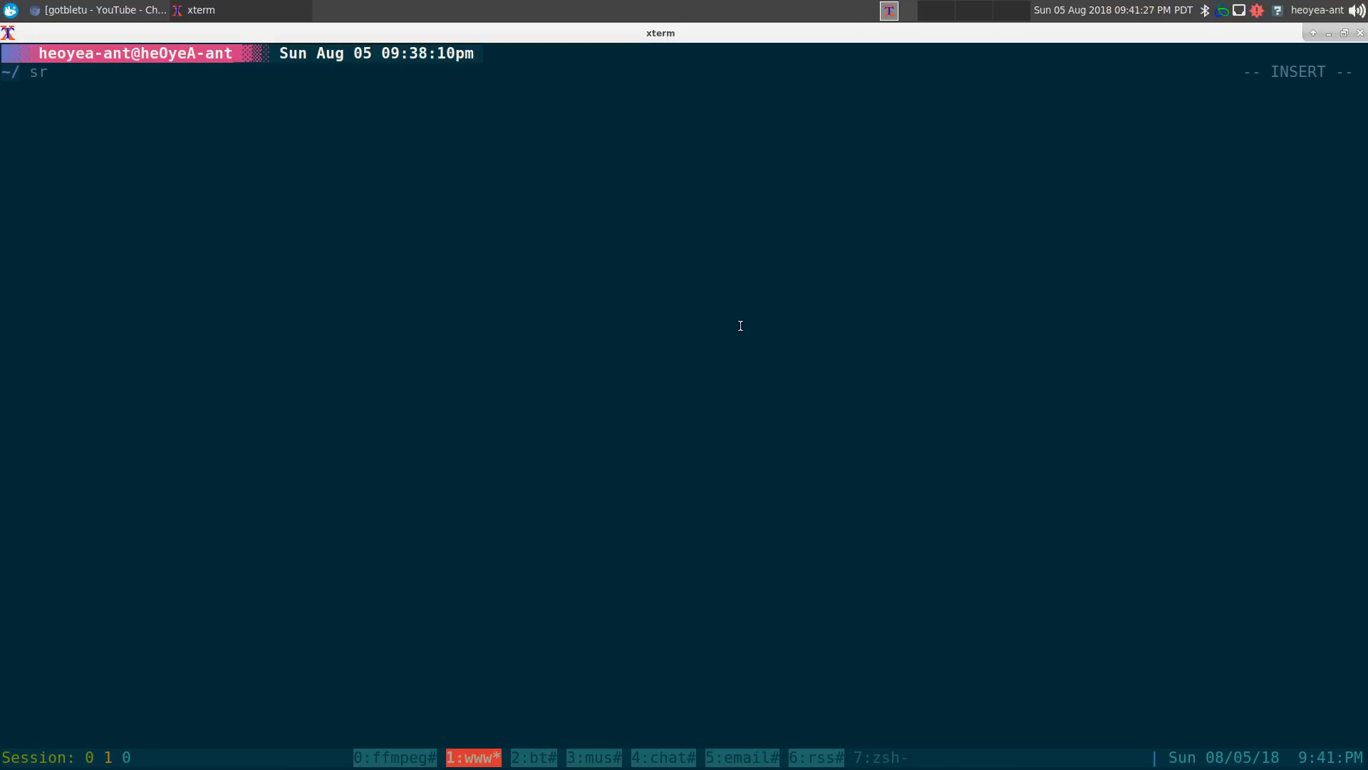
Run 'sr opendir_music michael jackson' and open the MICHAEL JACKSON GREATEST HITS index result.
type("op")
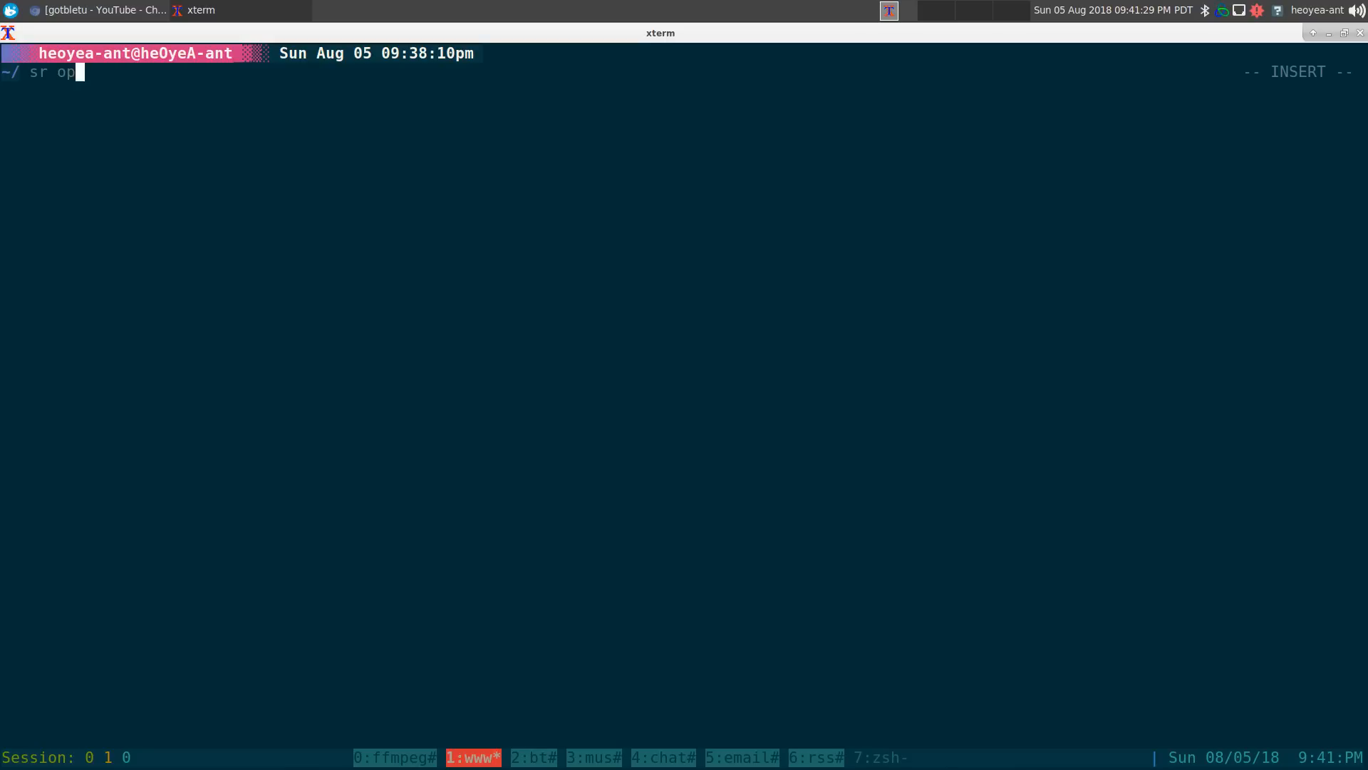
type("endir_music")
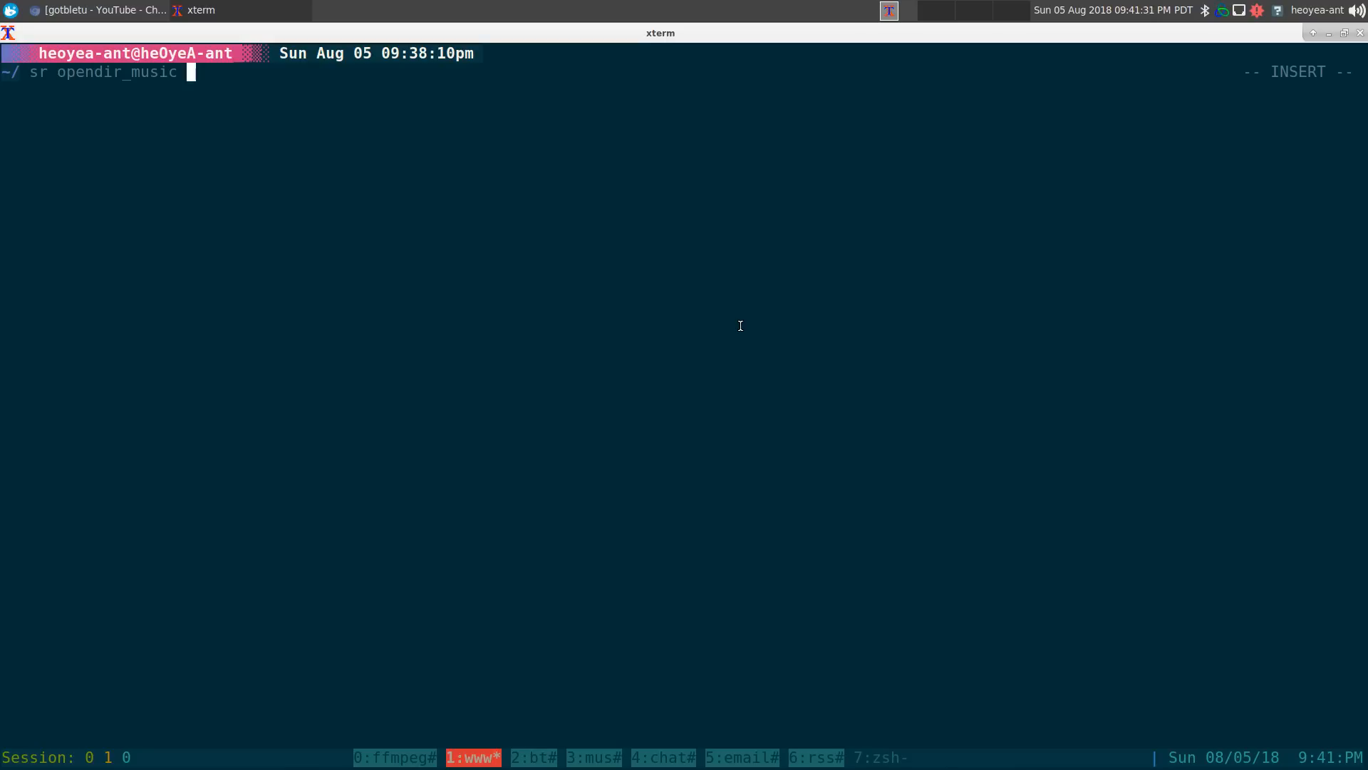
type("mc")
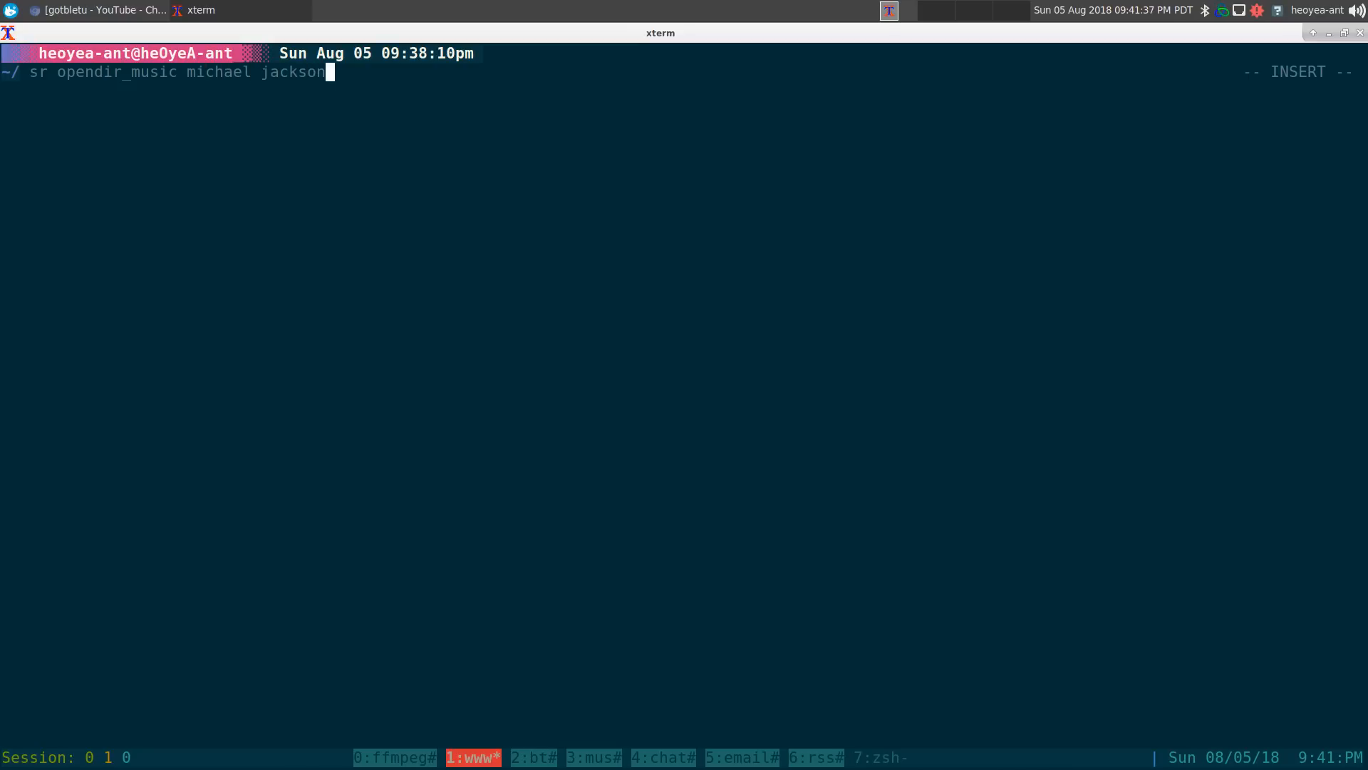
key("Return")
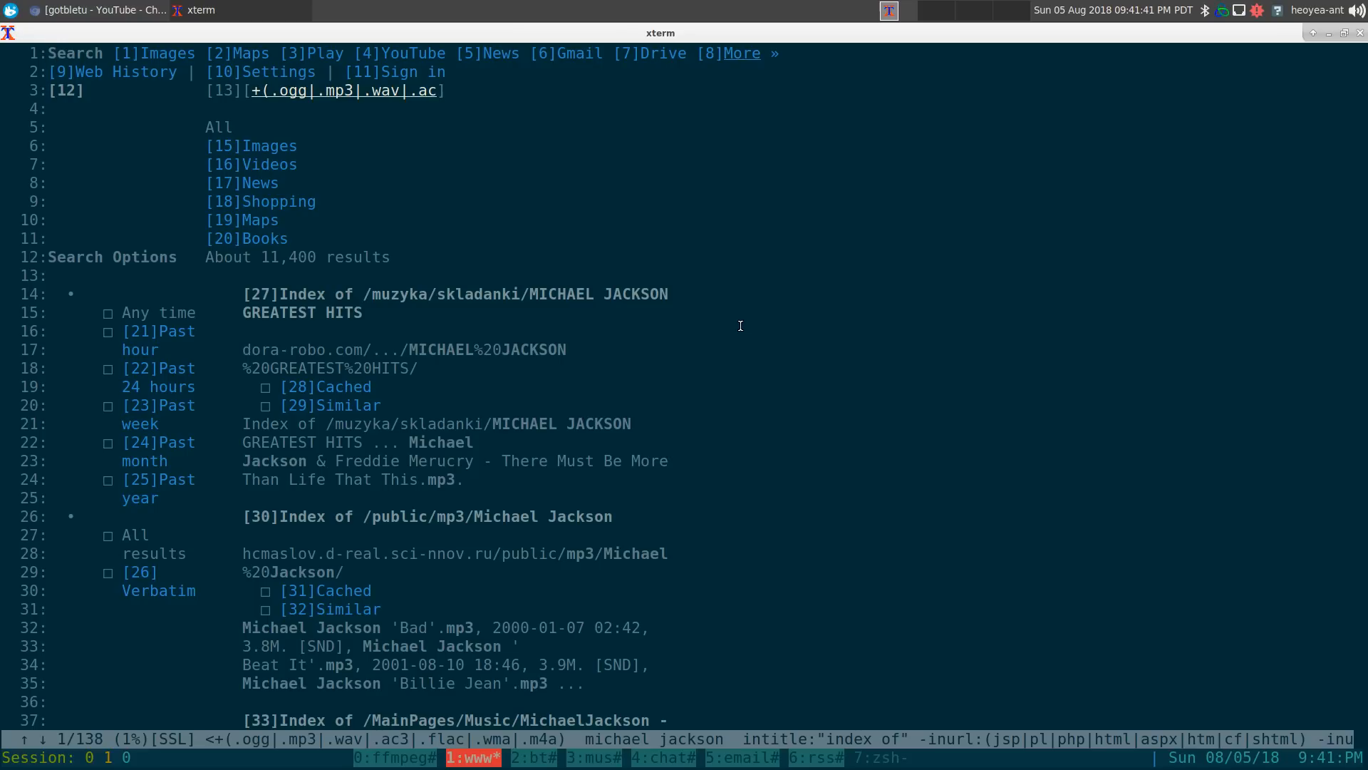
left_click(457, 293)
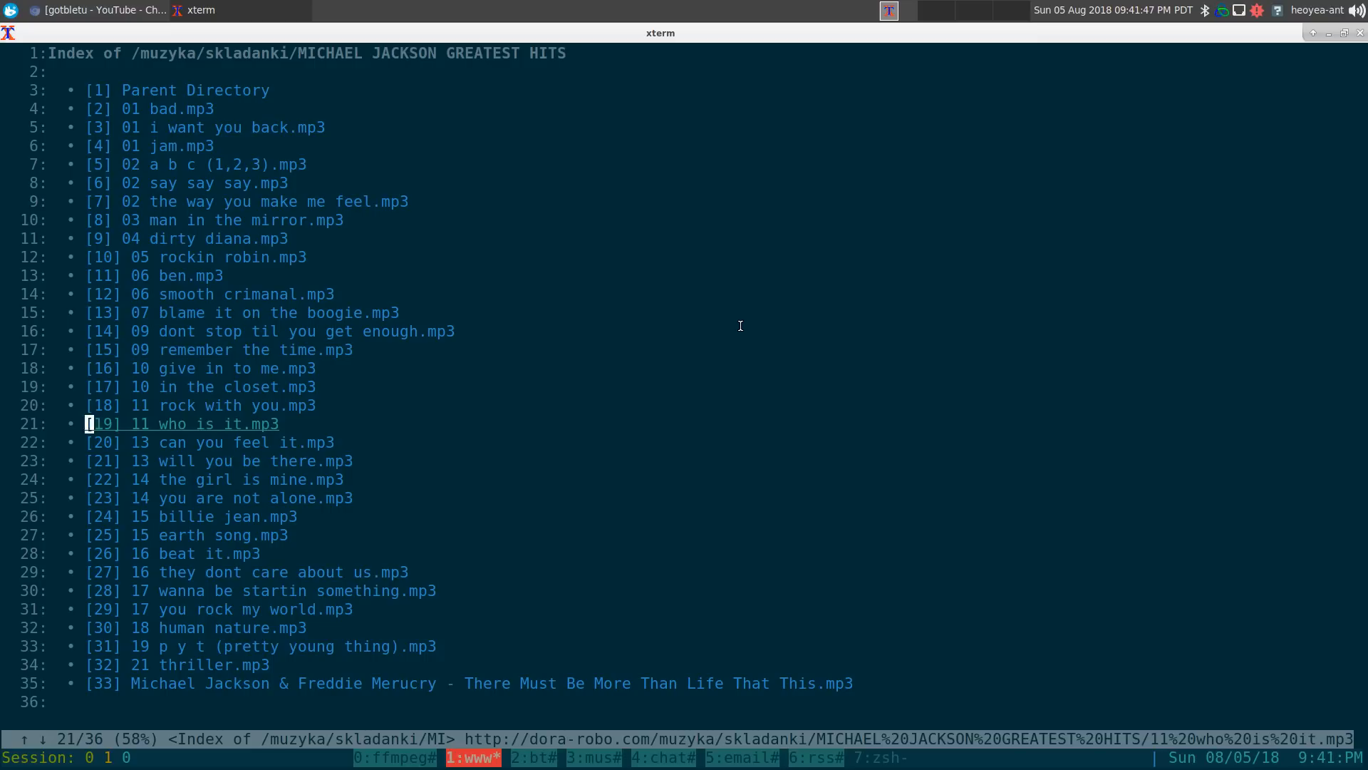
Queue the '11 rock with you.mp3' and '15 billie jean.mp3' URLs with podqueue.
key("Up")
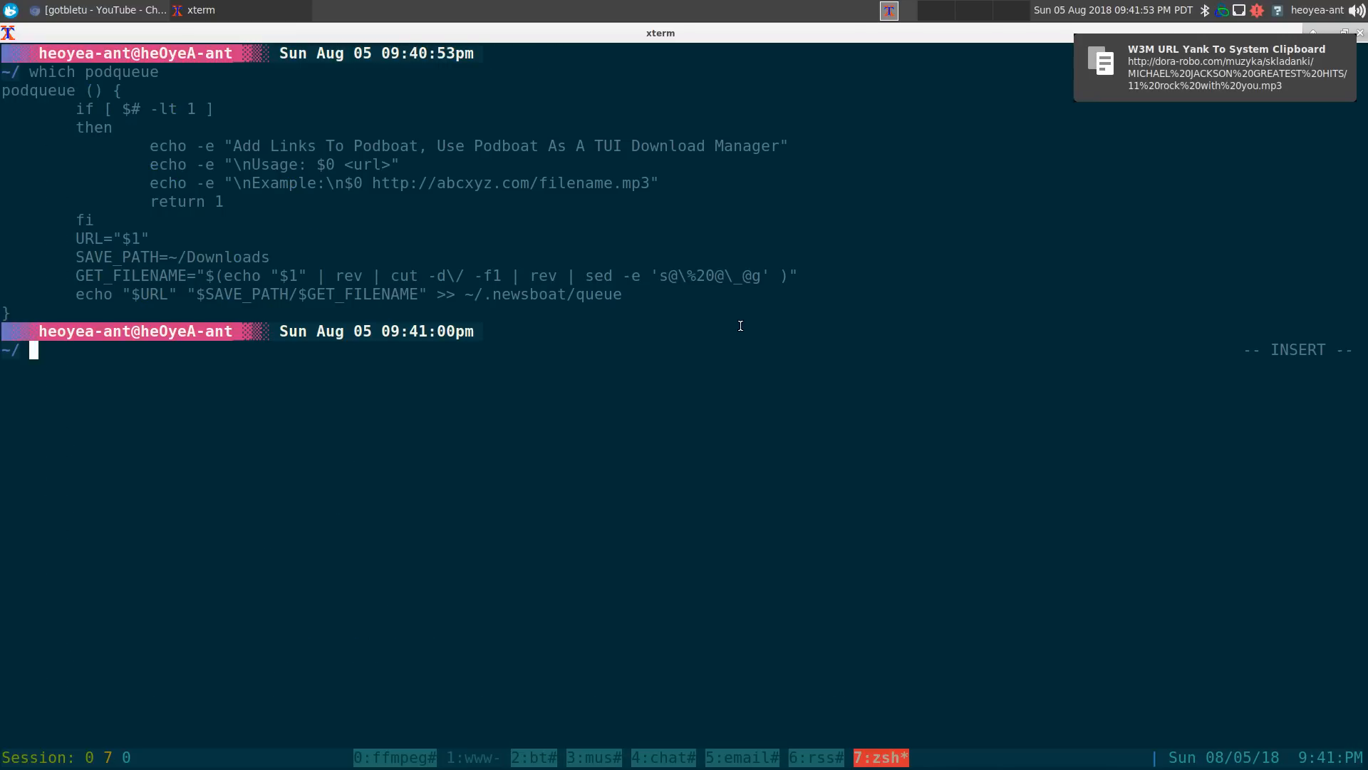
type("podqueue")
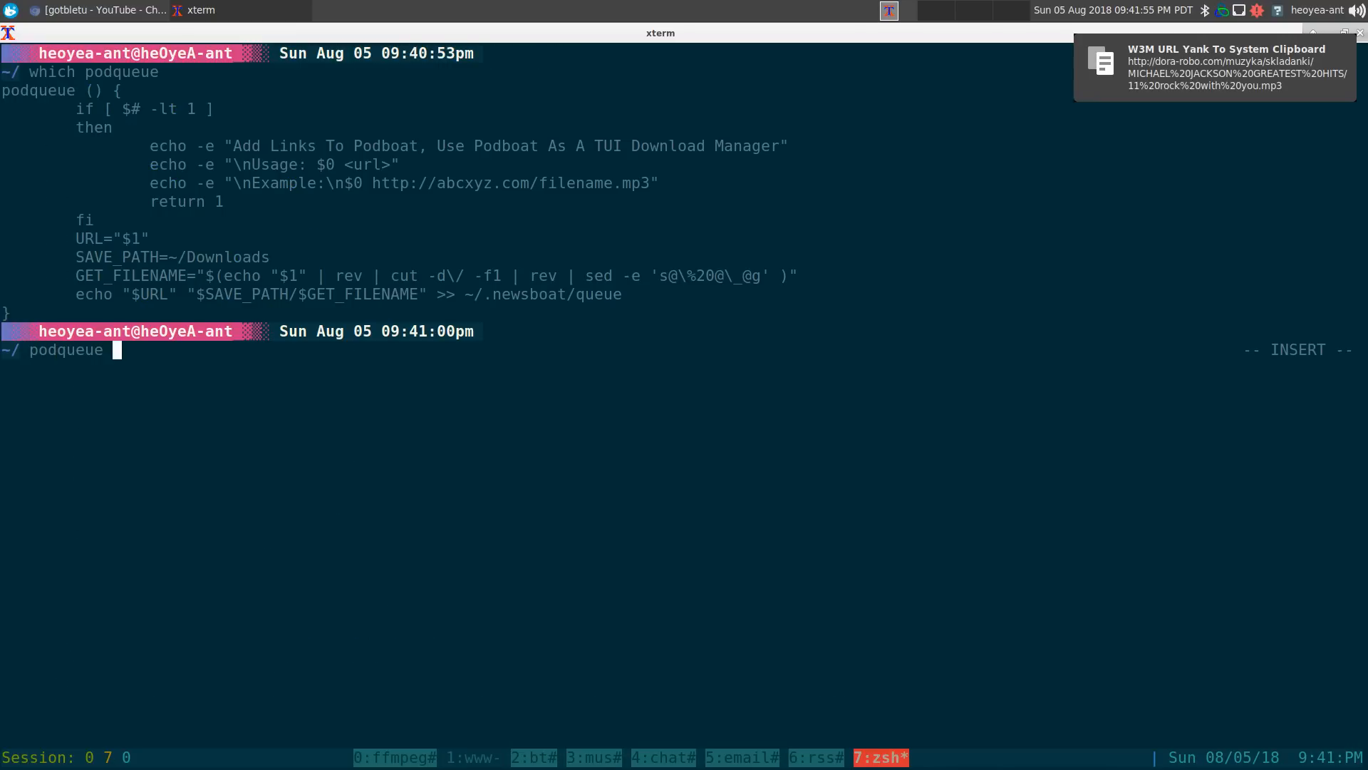
type("'")
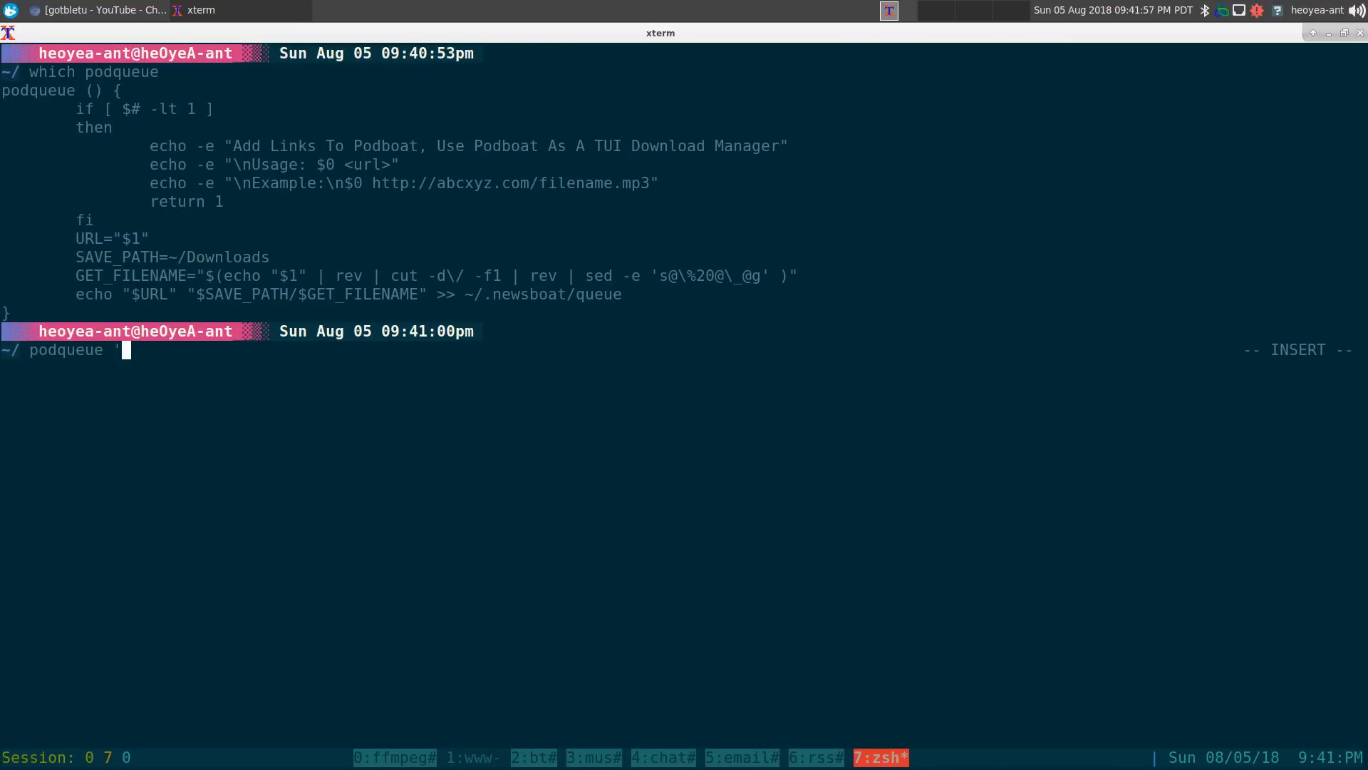
type("http://dora-robo.com/muzyka/skladanki/MICHAEL%20JACKSON%20GREATEST%20HITS/11%20rock%20with%20you.mp3")
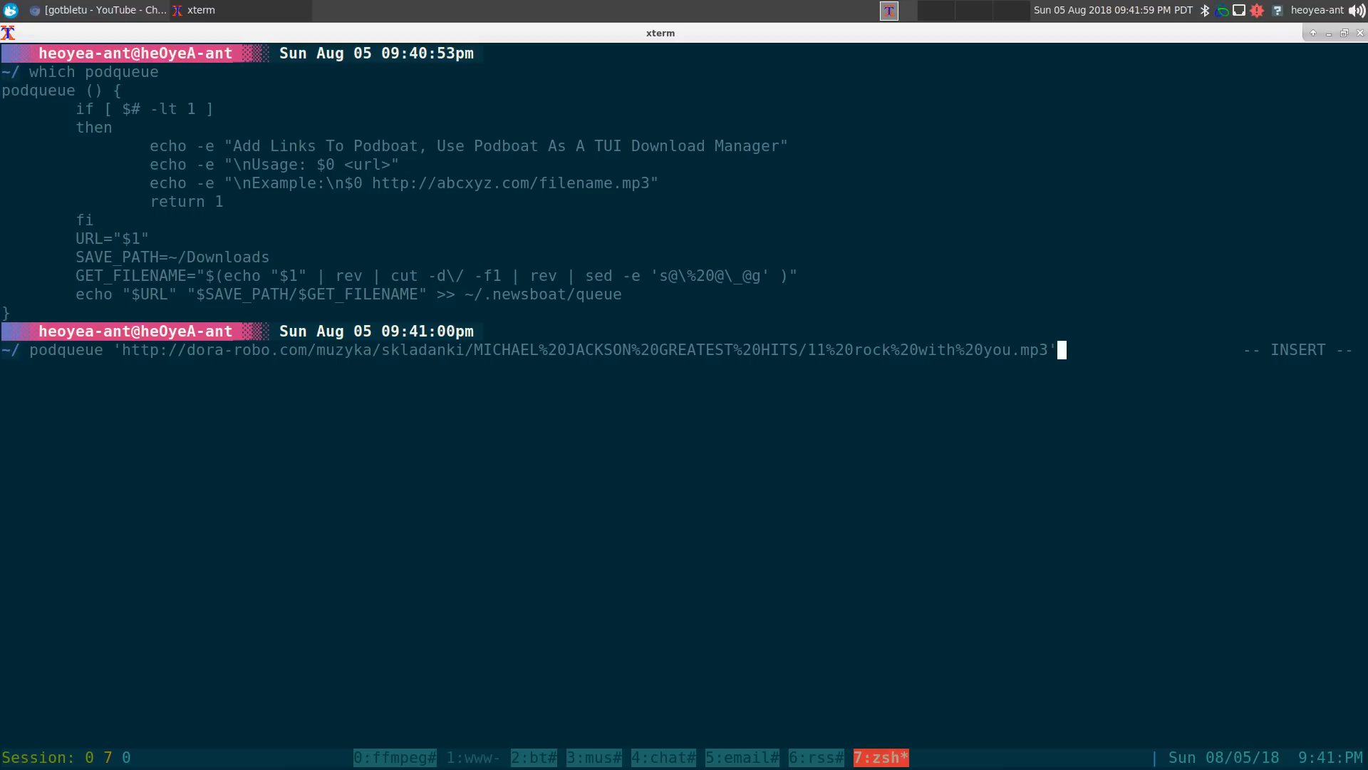
key("Return")
type("podqueue '")
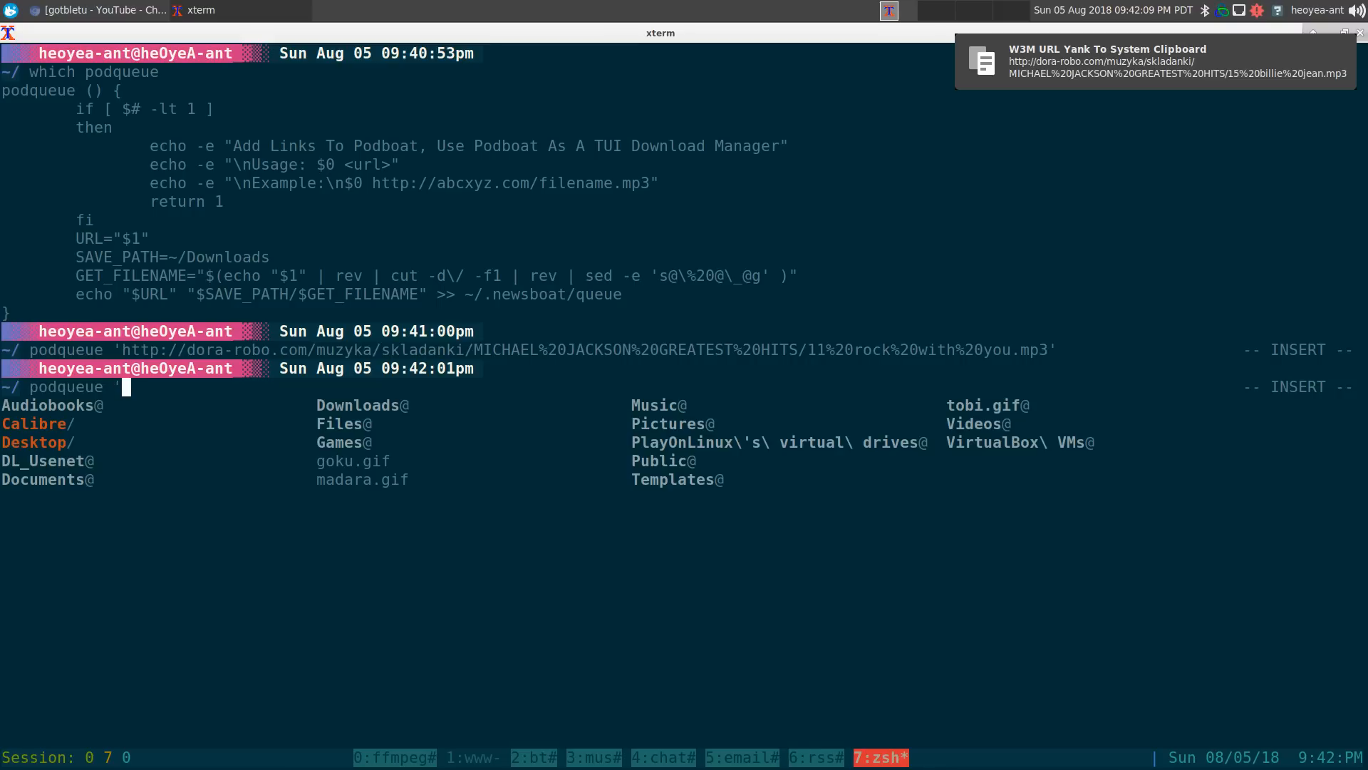
key("Return")
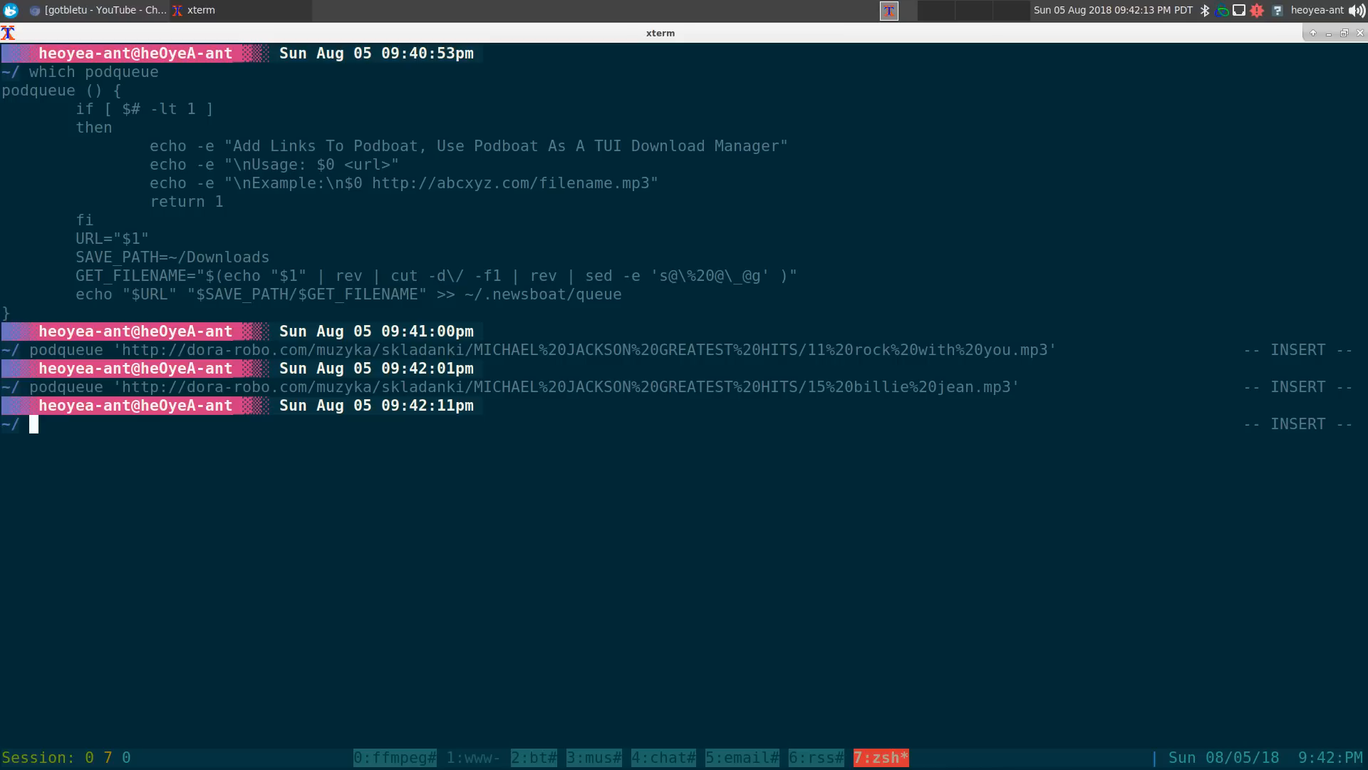
left_click(811, 757)
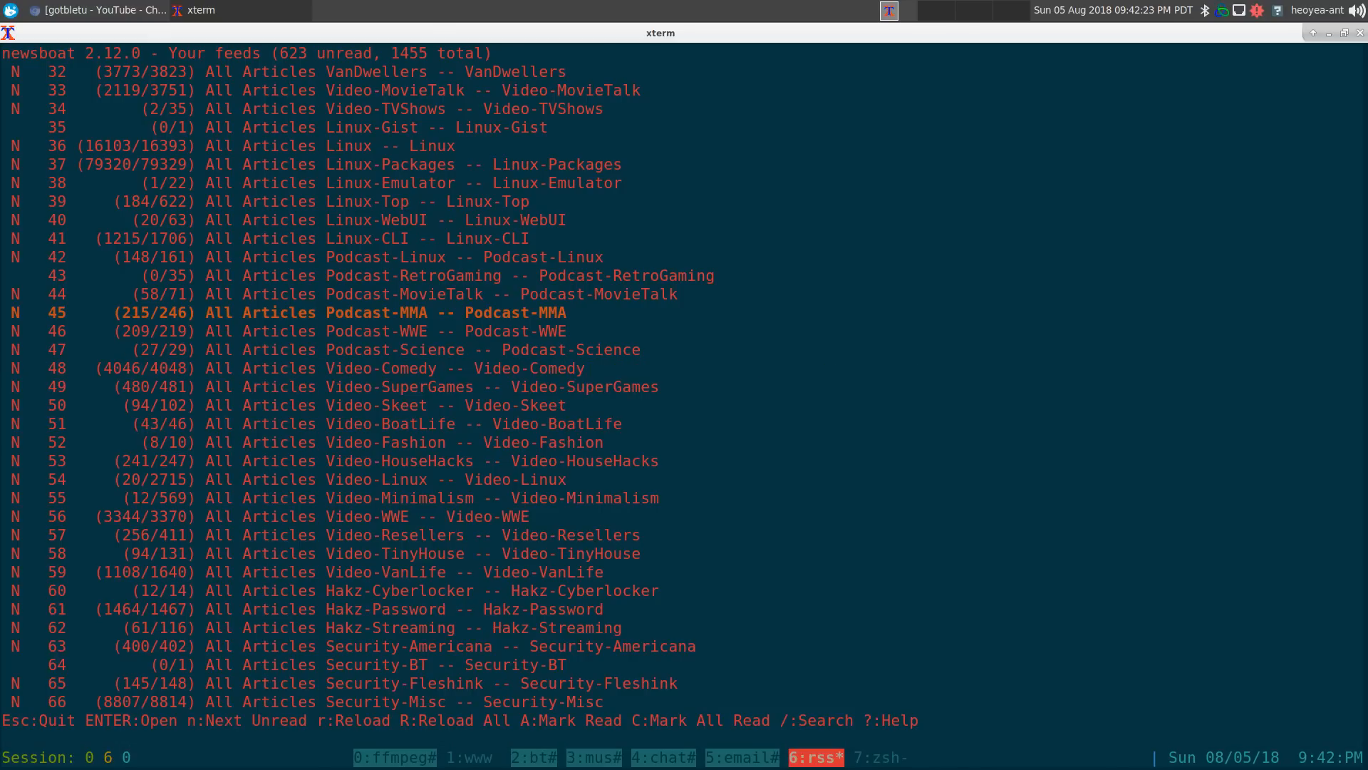
left_click(881, 757)
type("po")
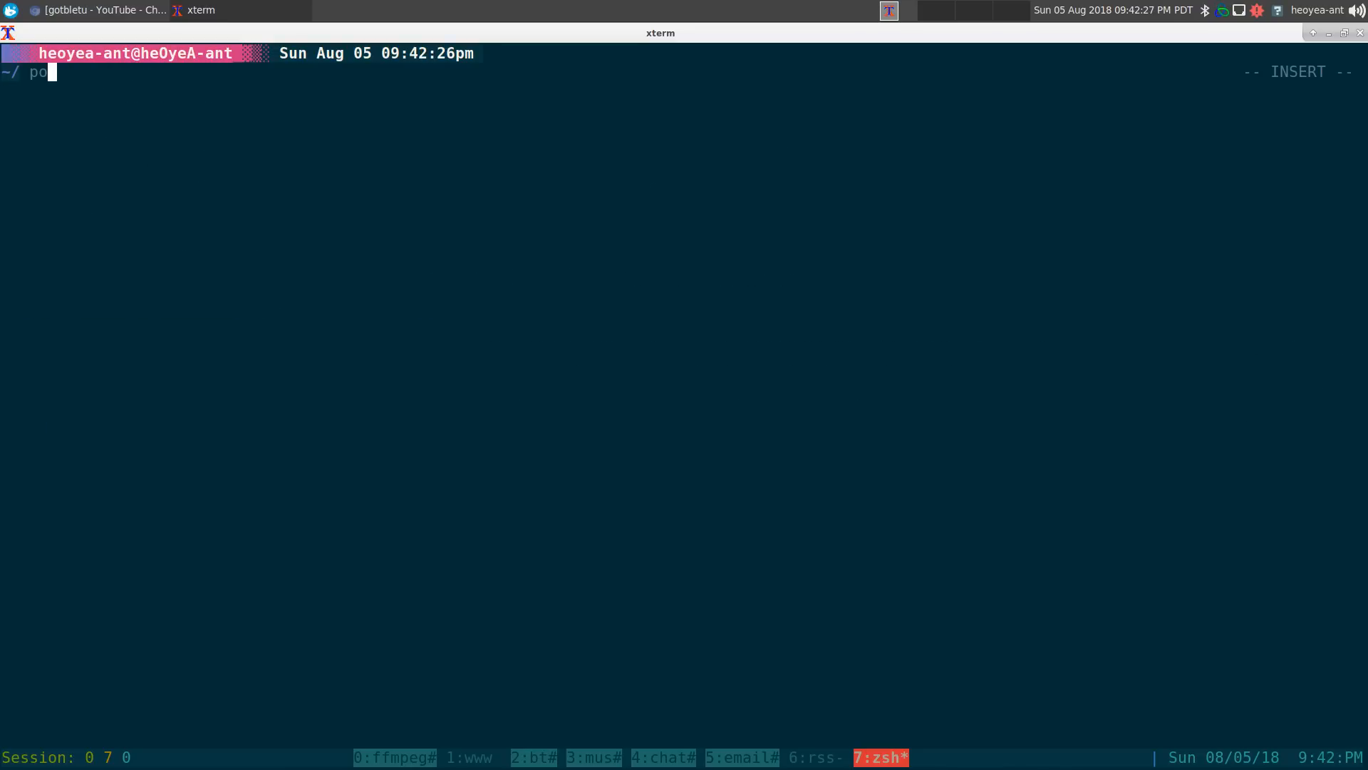
Run podboat, play the third queued Michael Jackson track, then return to the www window.
type("dboat")
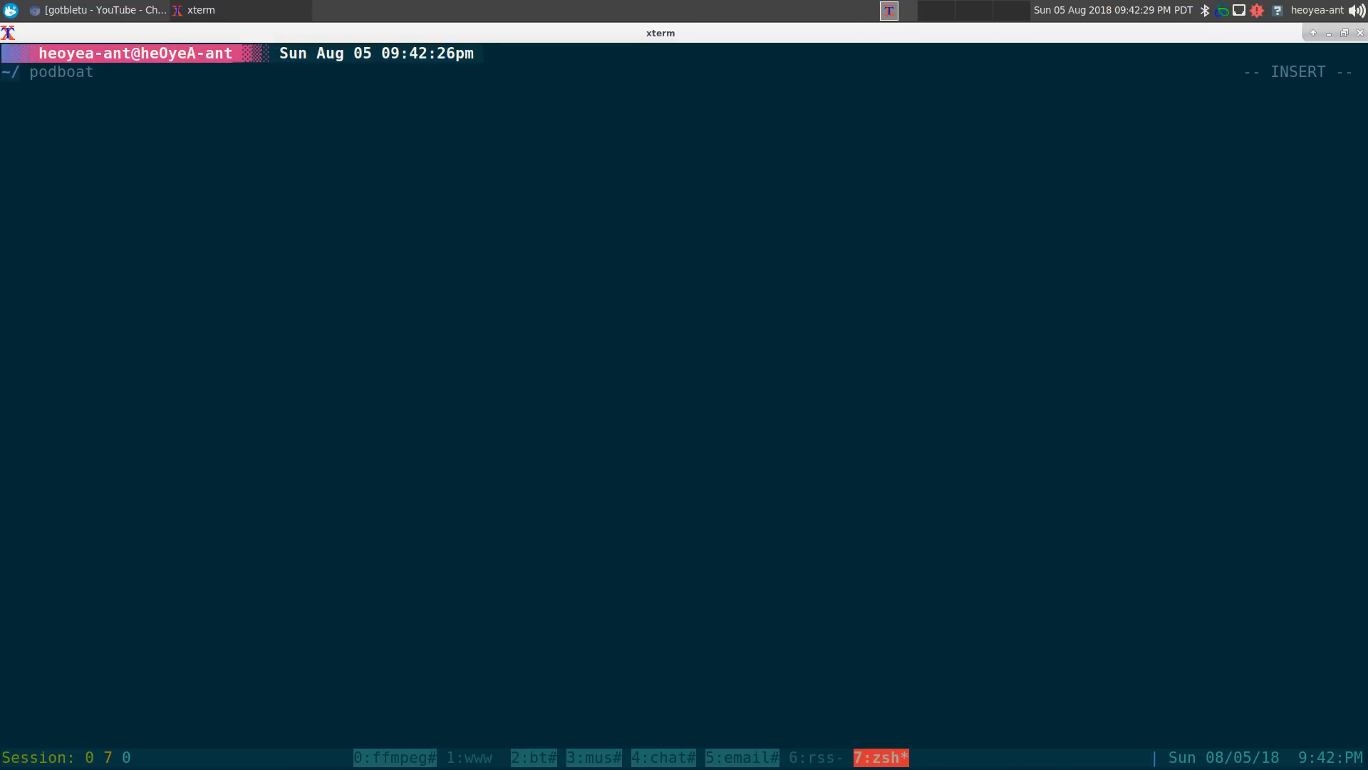
key("Return")
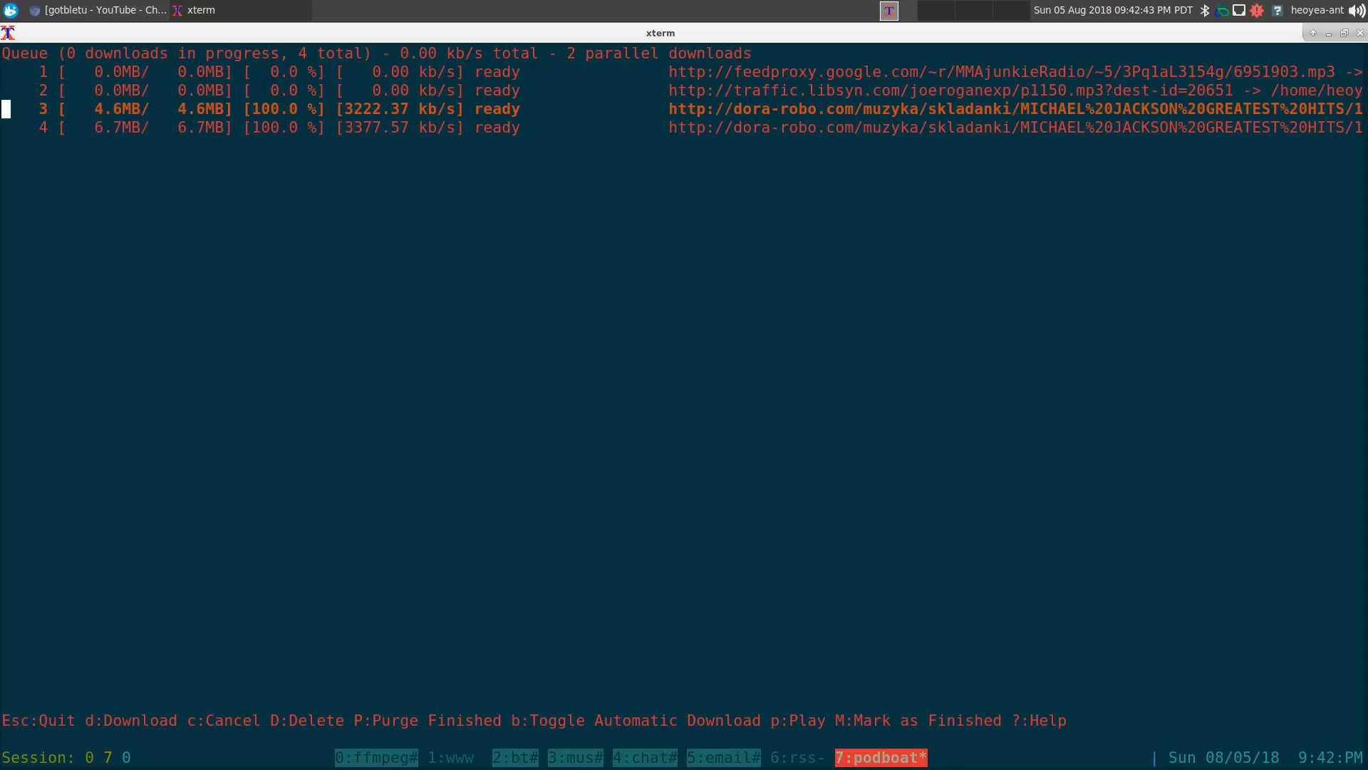
mouse_move(783, 671)
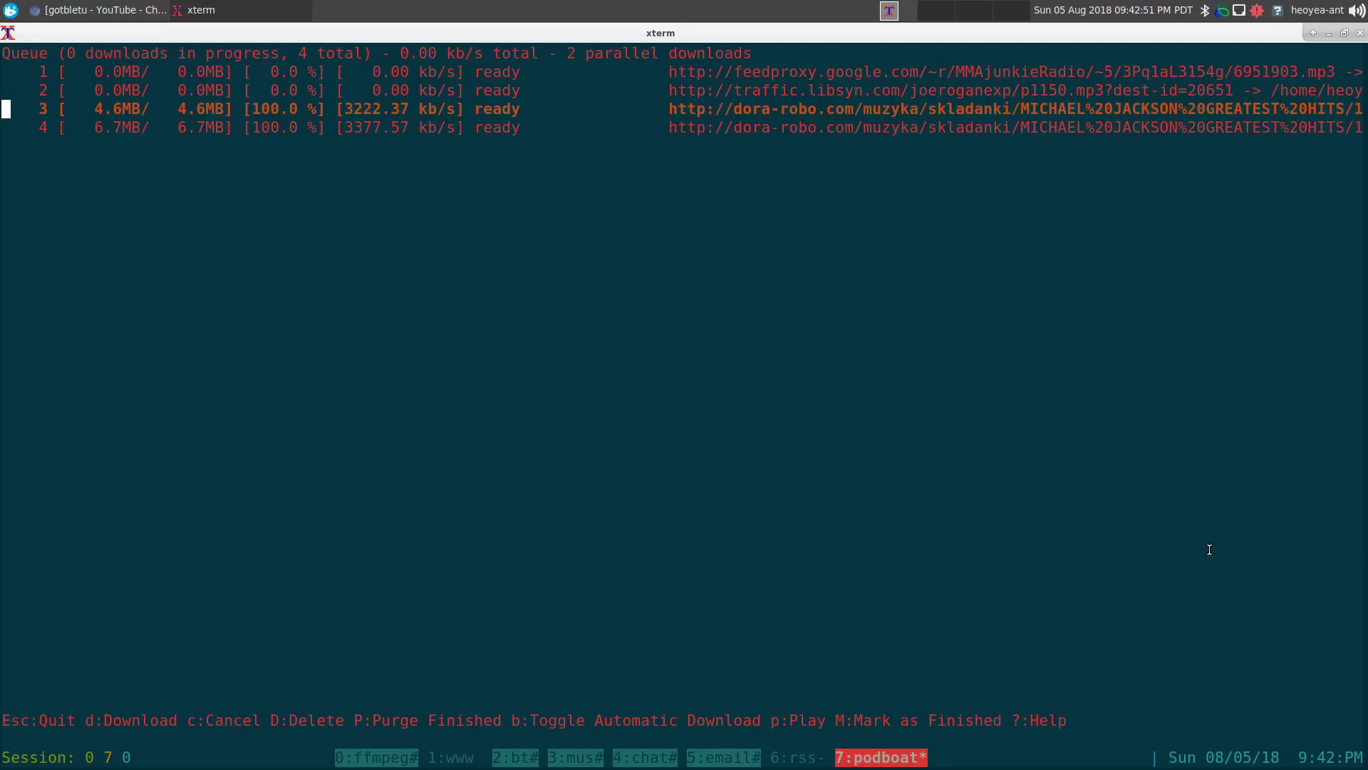
key("Up")
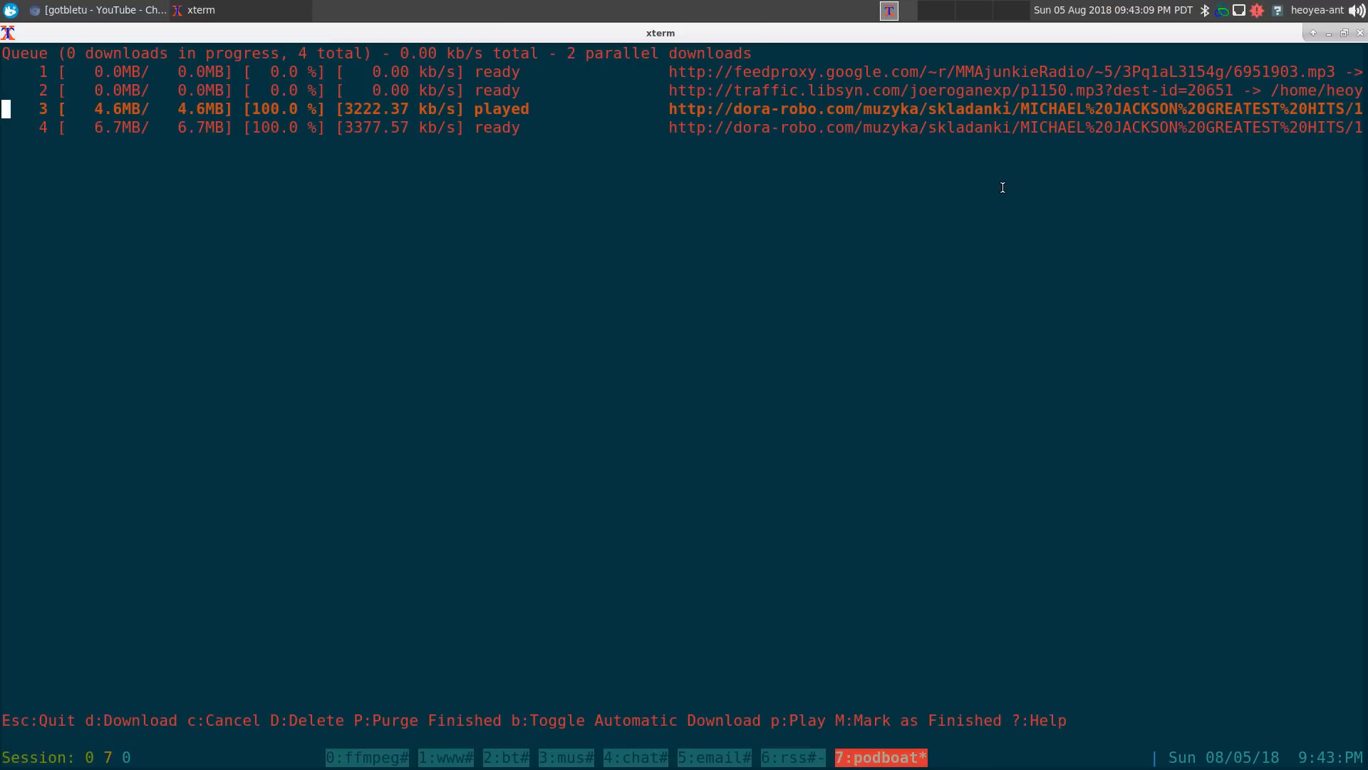
key("Down")
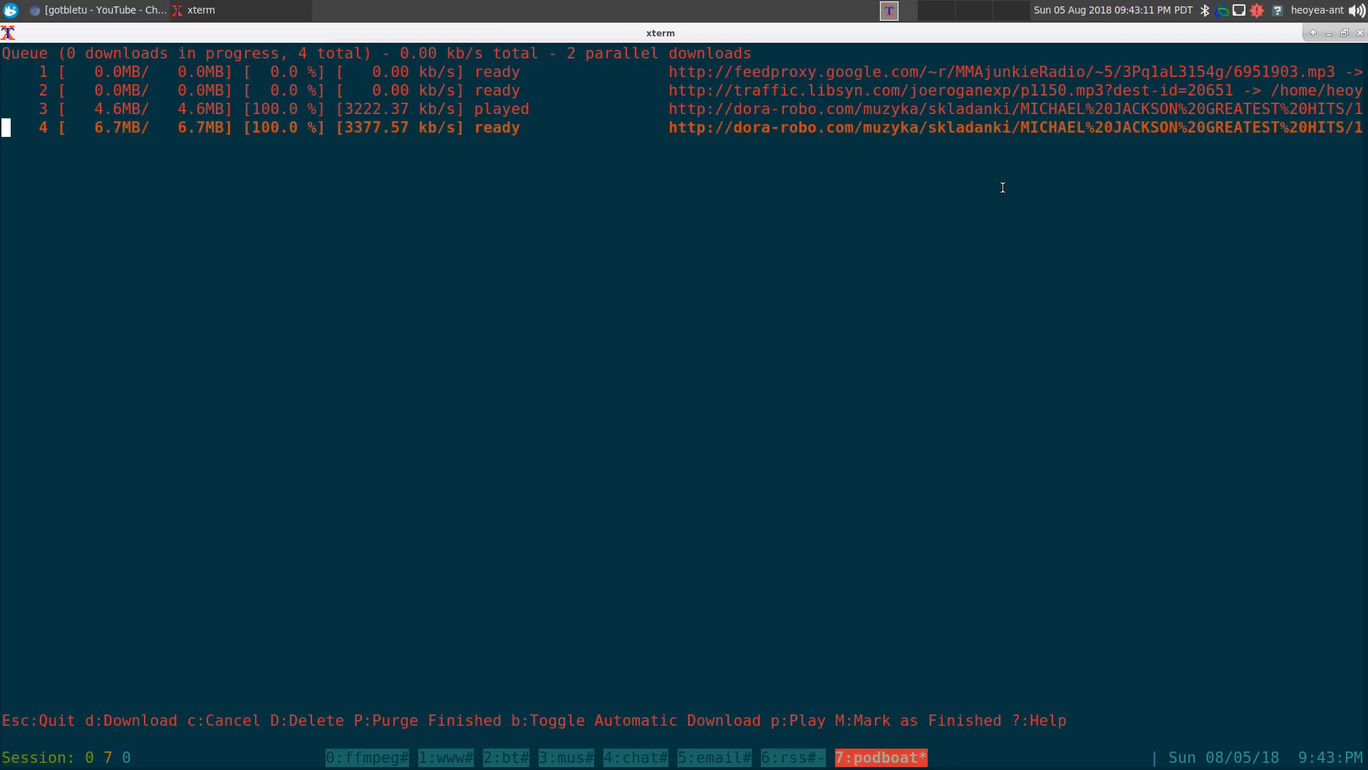
left_click(446, 756)
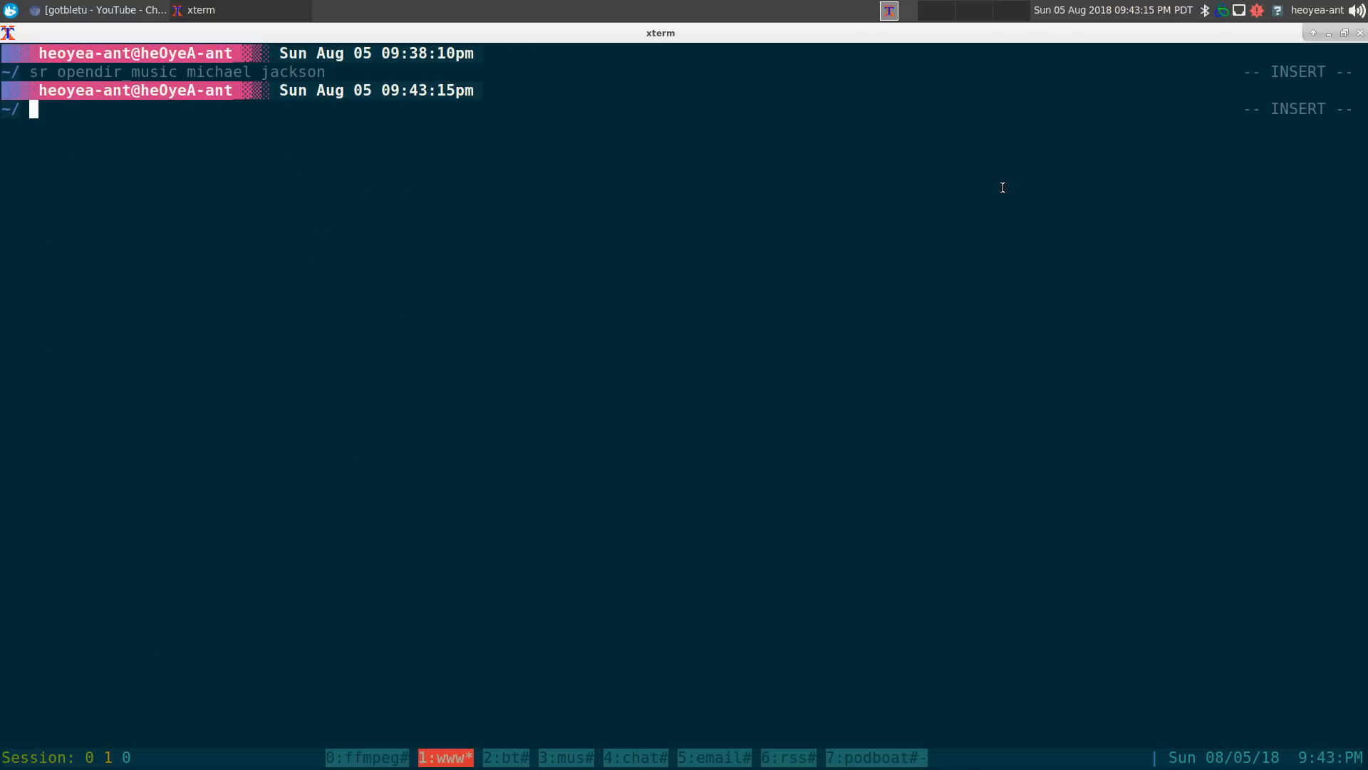
Search 'sr opendir_v dragon ball super', open the Winter95 index and yank the episode 108 link.
type("sr ope")
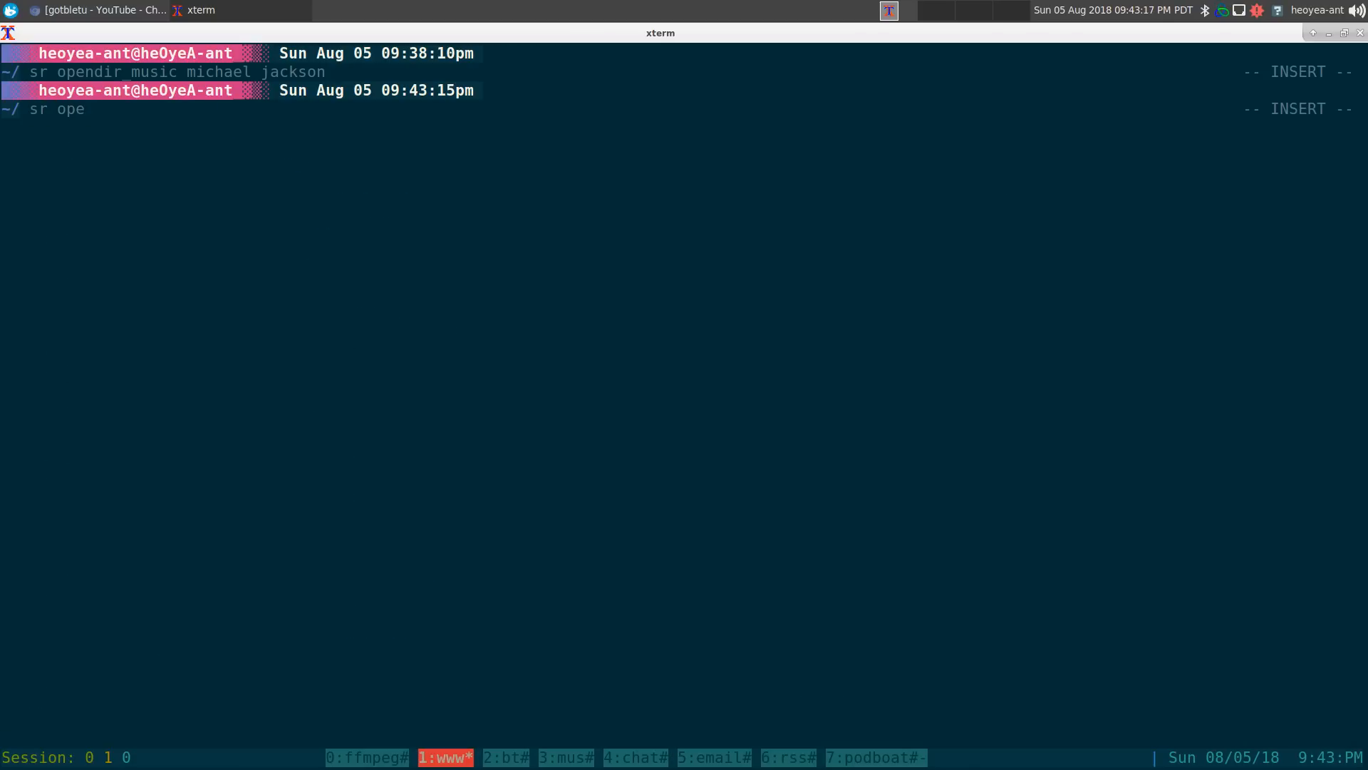
type("_video")
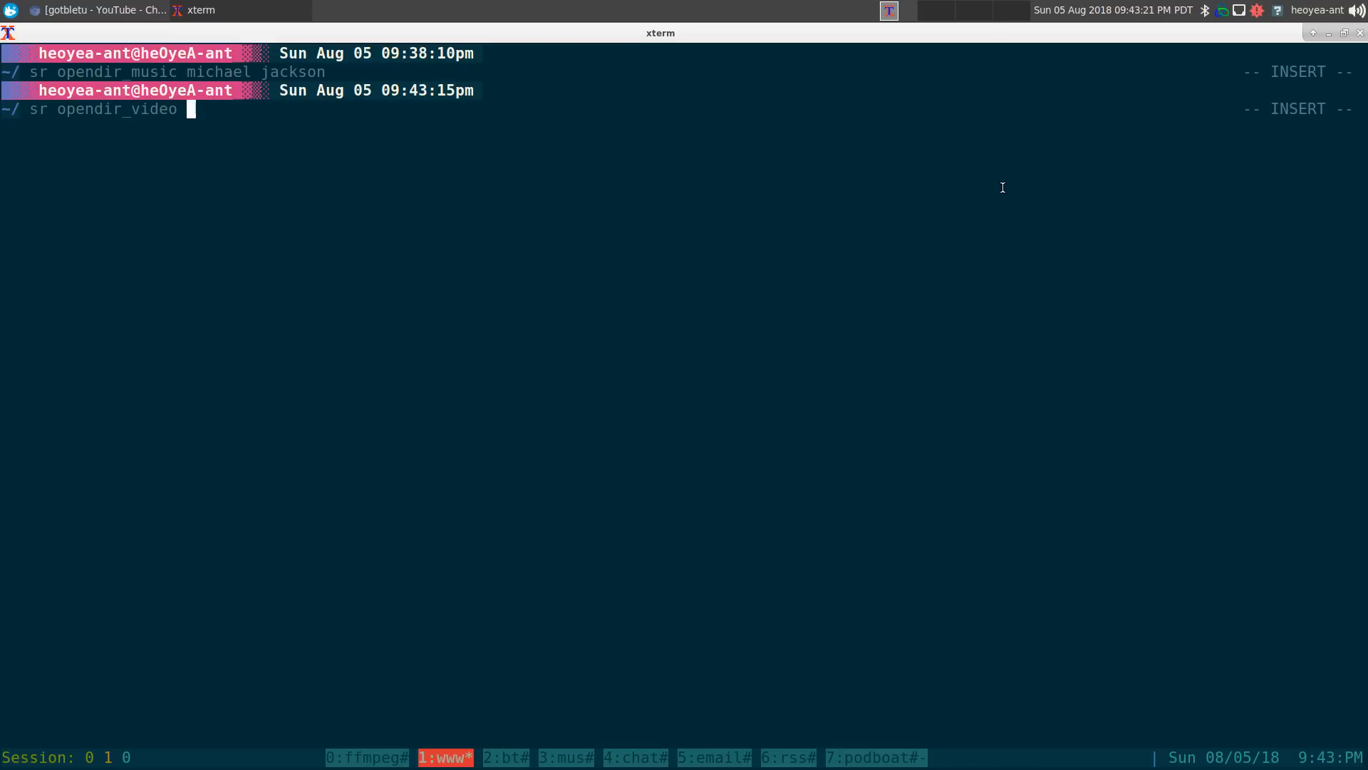
type("dragon")
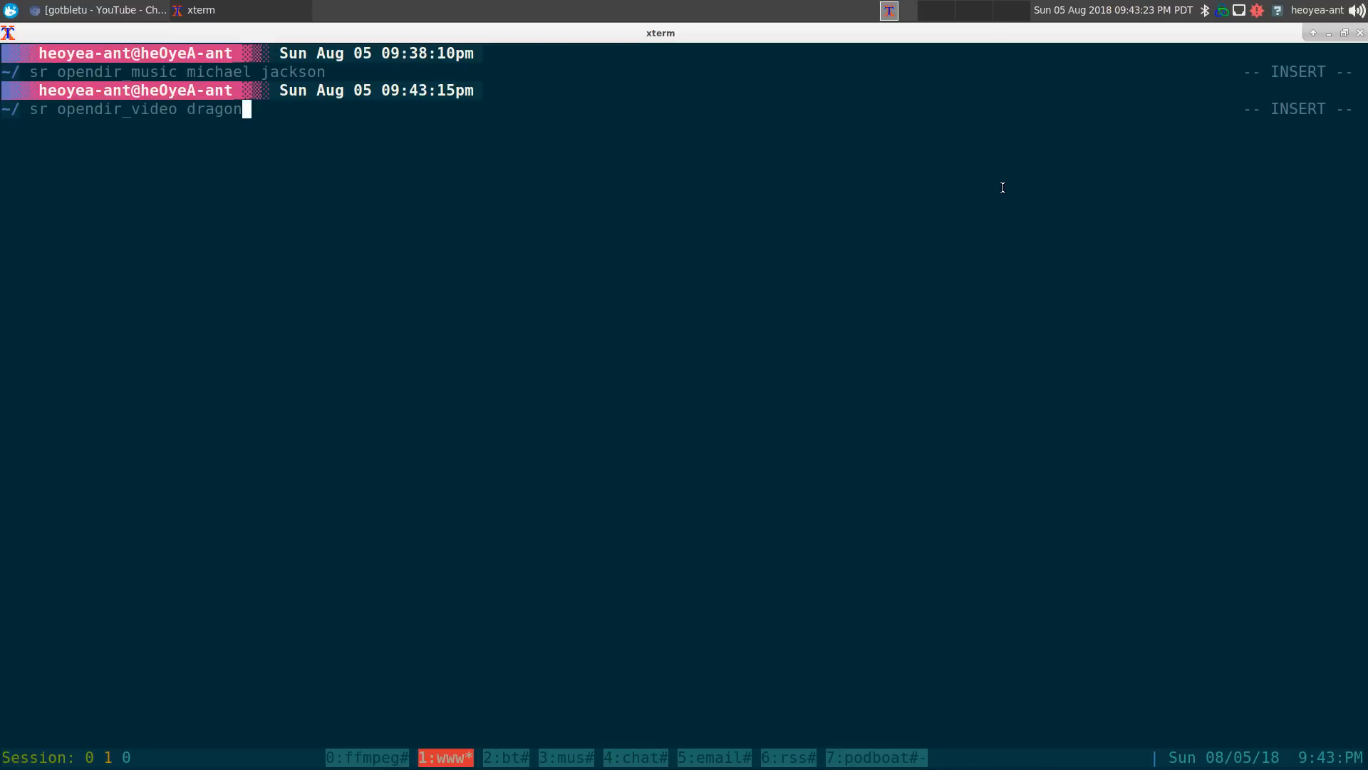
type("ball super")
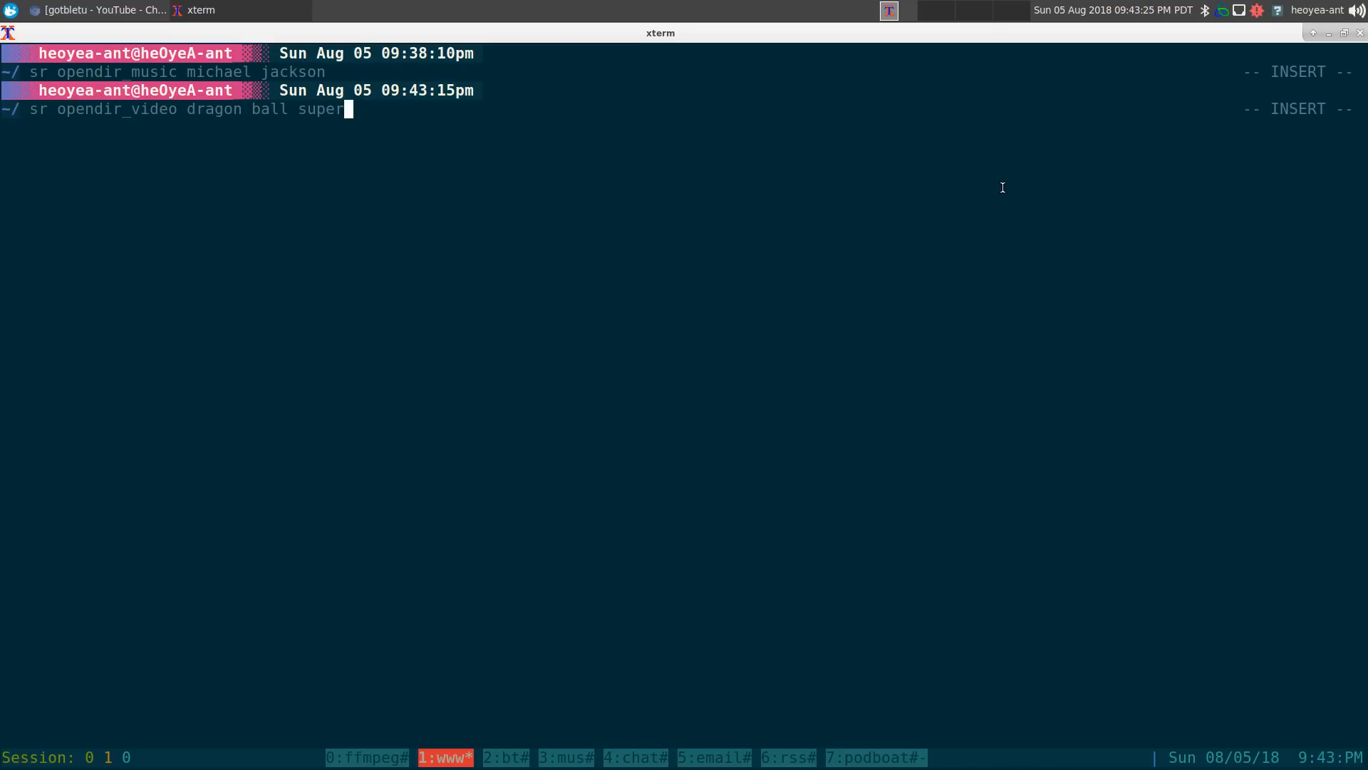
key("Return")
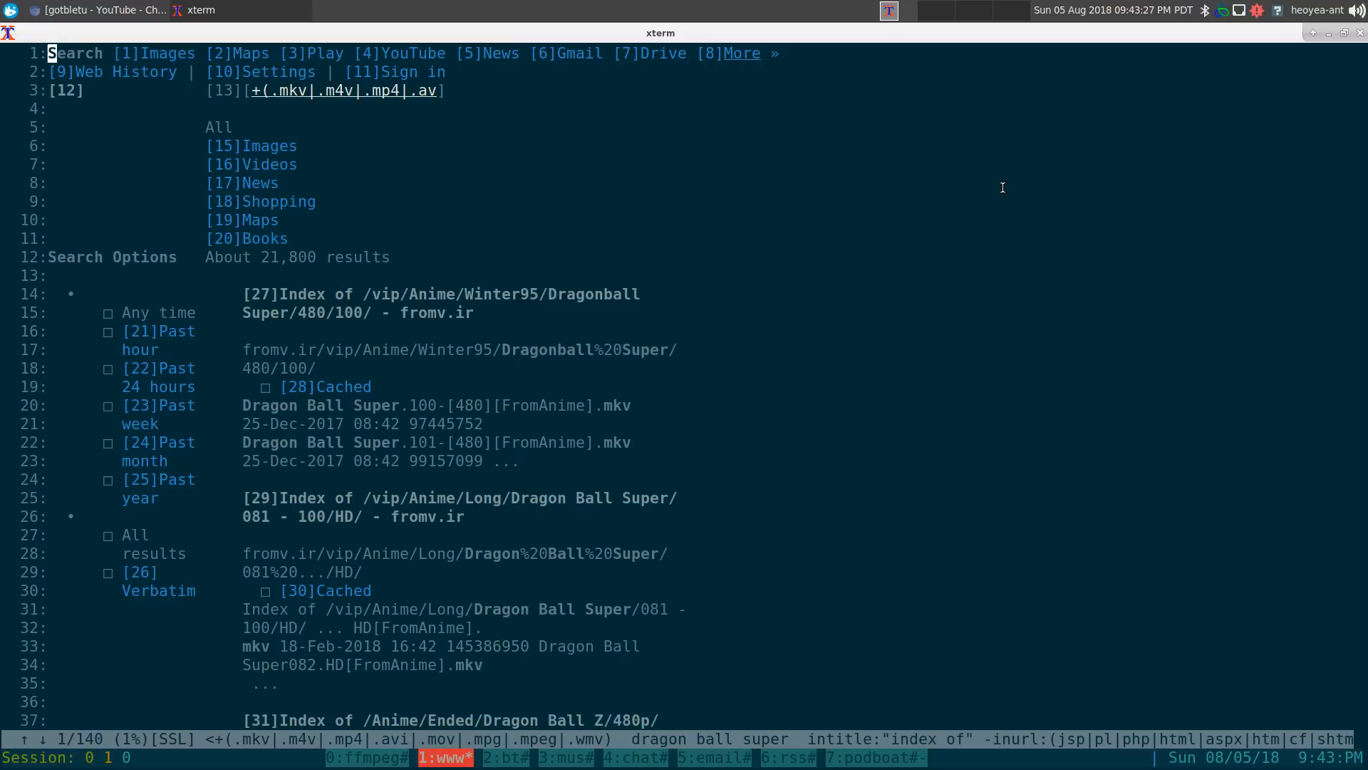
mouse_move(436, 294)
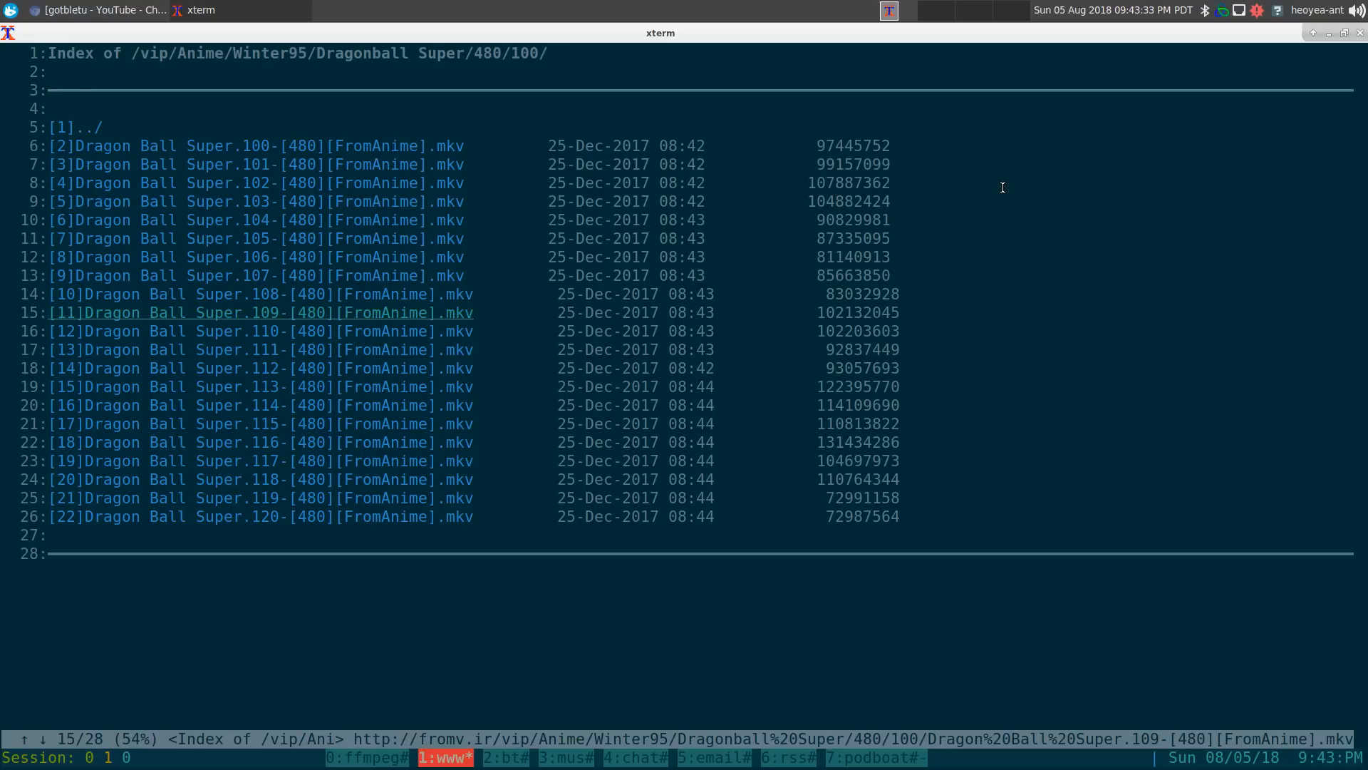
key("Up")
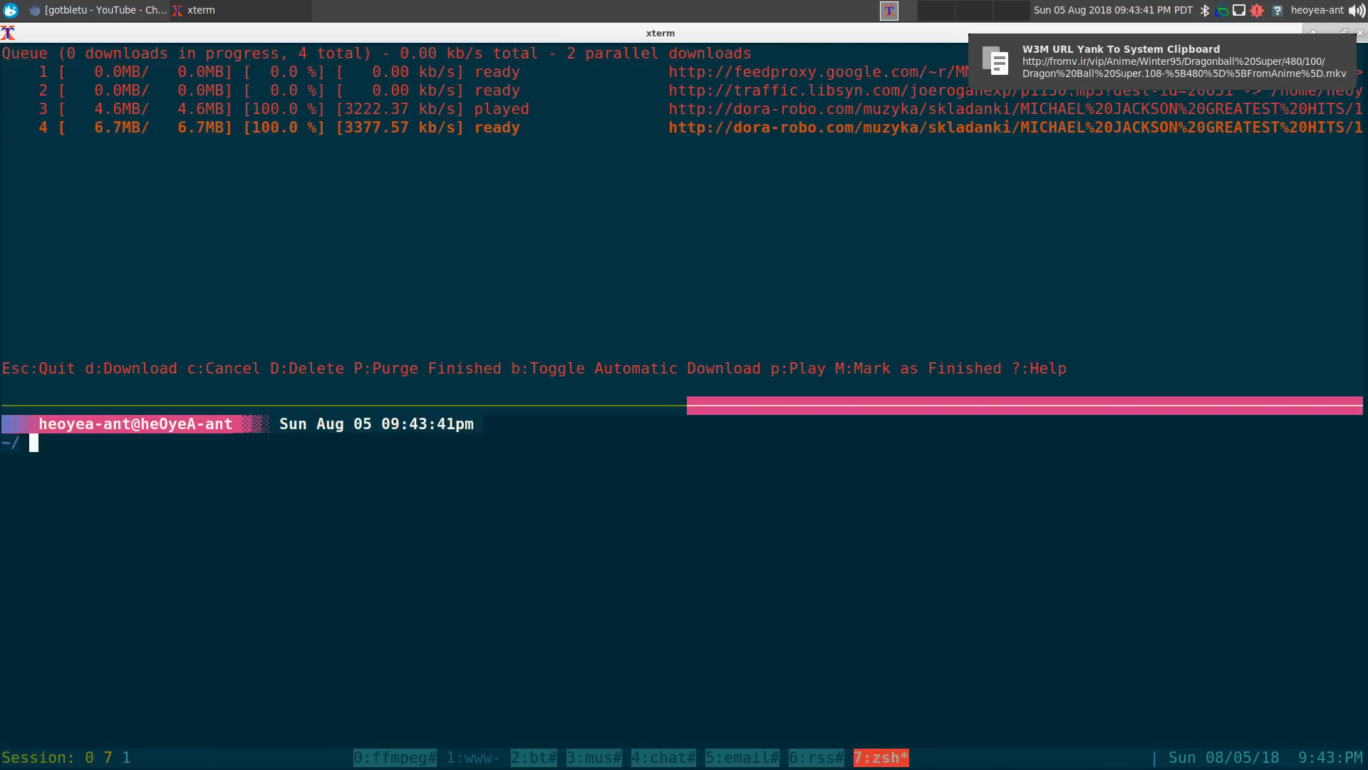
Run podqueue with the Dragon Ball Super episode 108 URL and return to the www window.
type("podqueue")
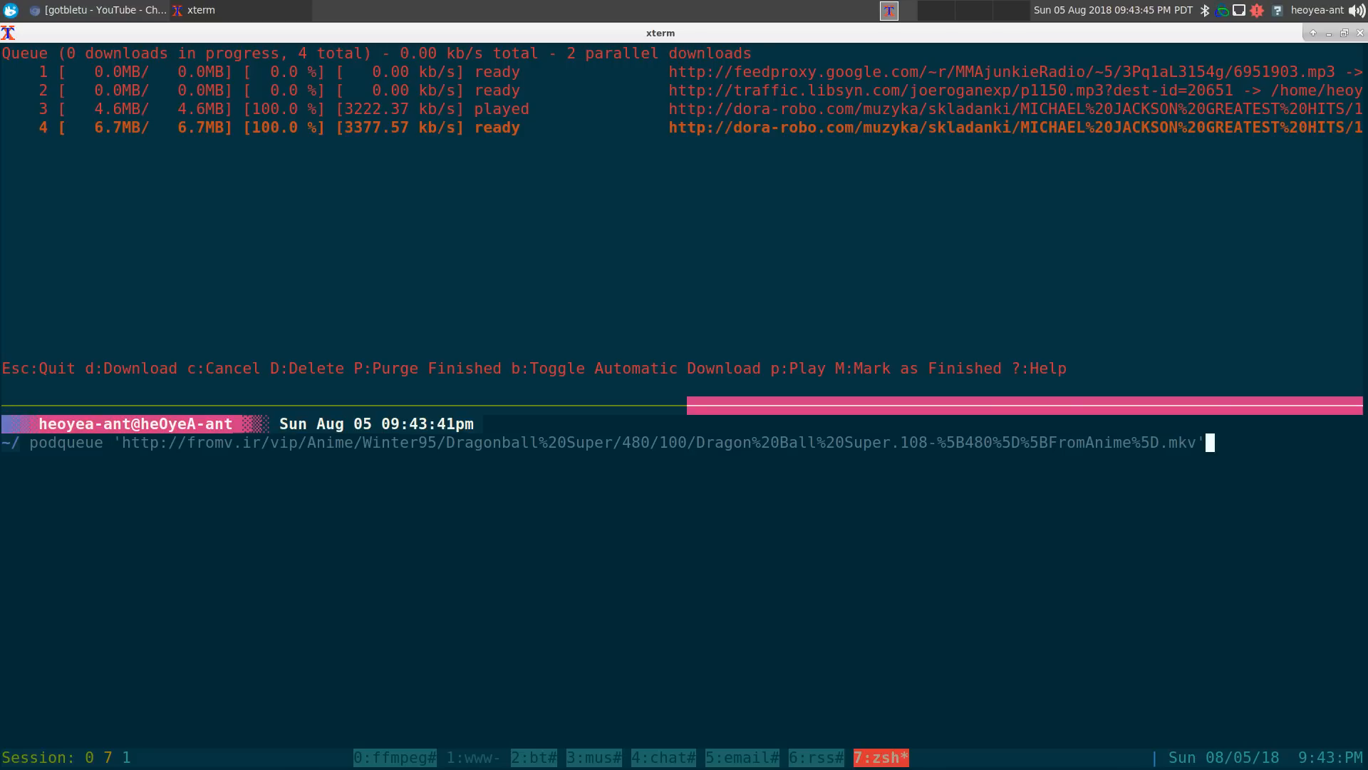
key("Return")
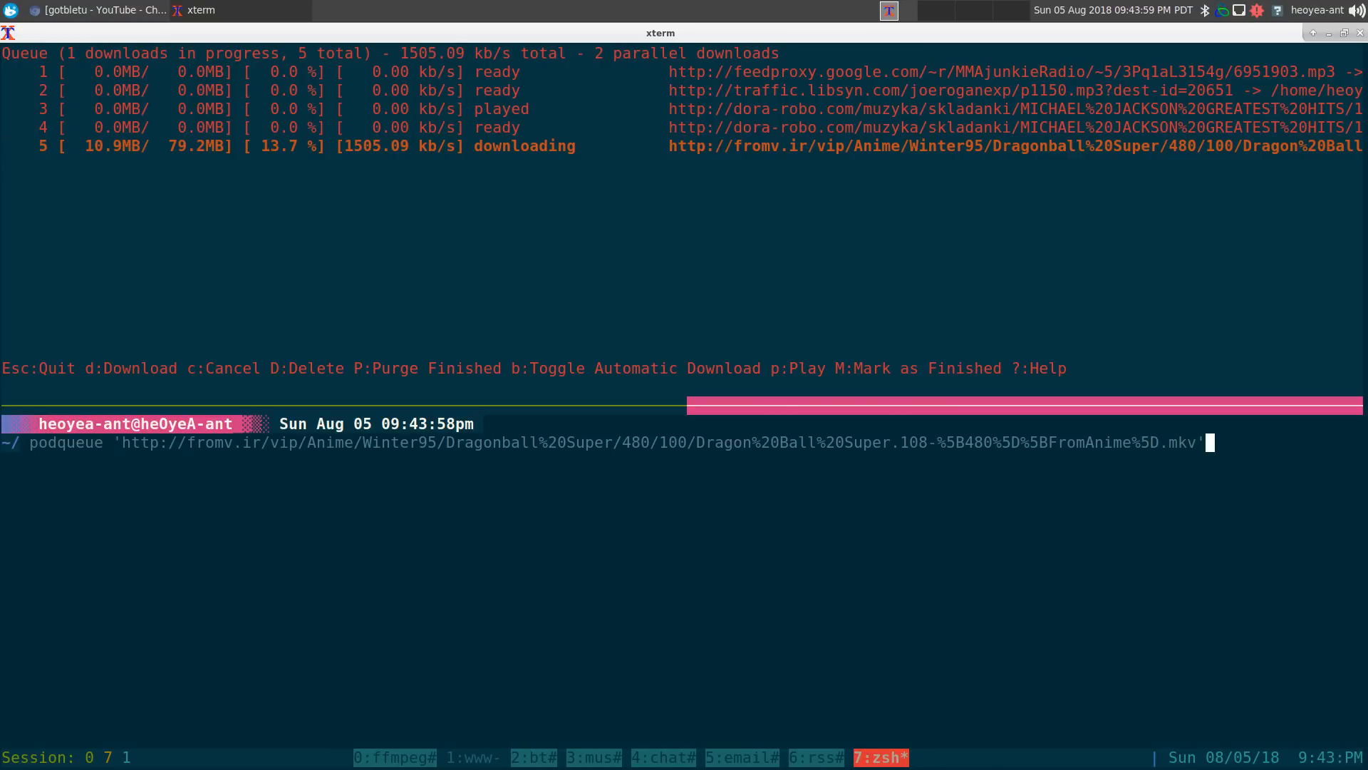
key("Return")
type("sr")
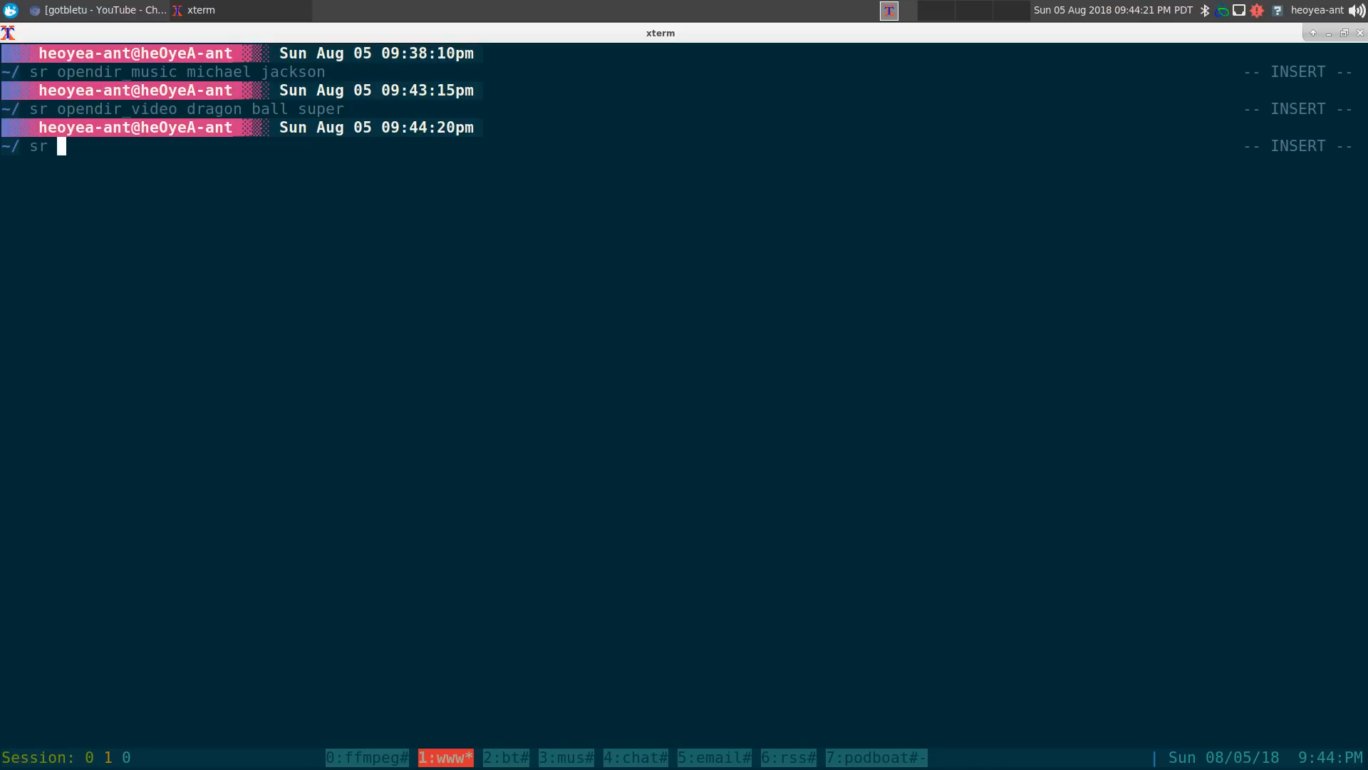
Search 'sr opendir_images naruto', open the TNTPowerHost index, queue four images, then show podboat.
type("ope")
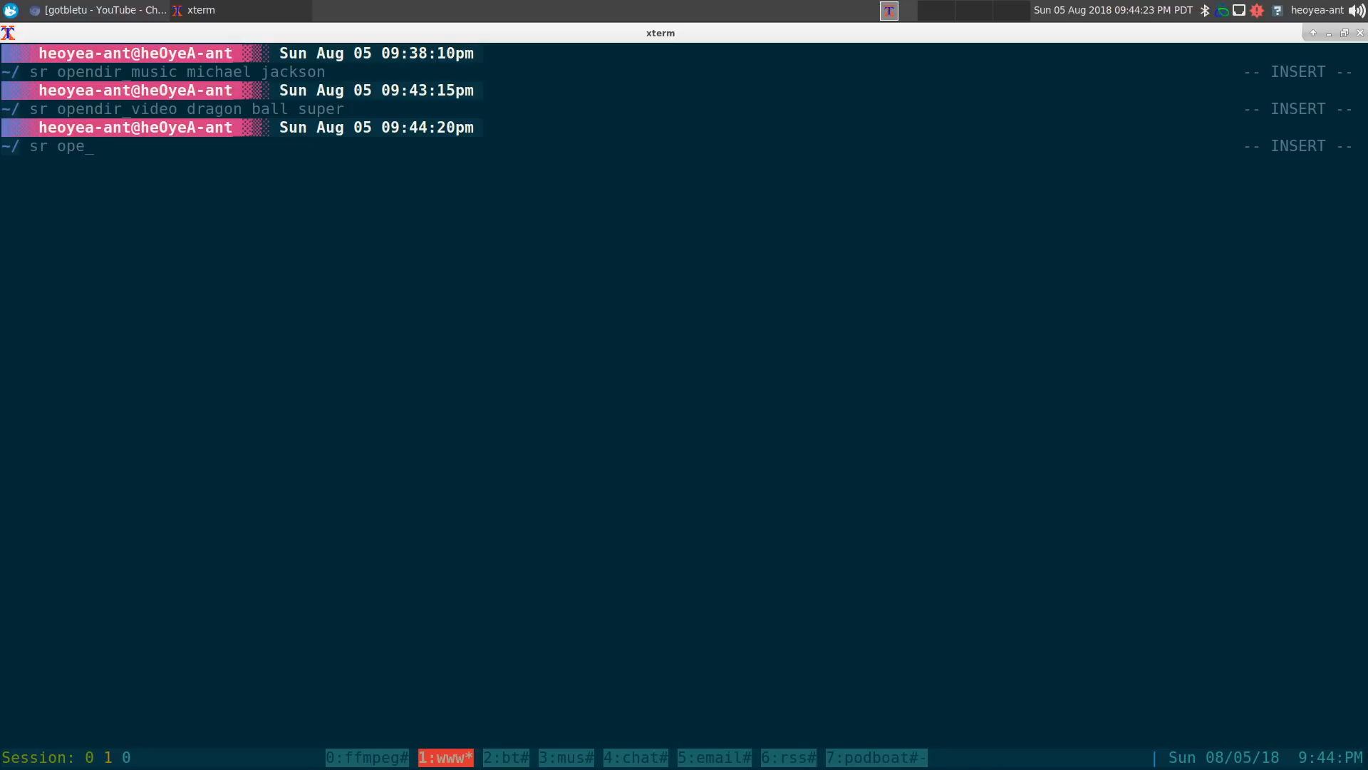
type("ndir_images")
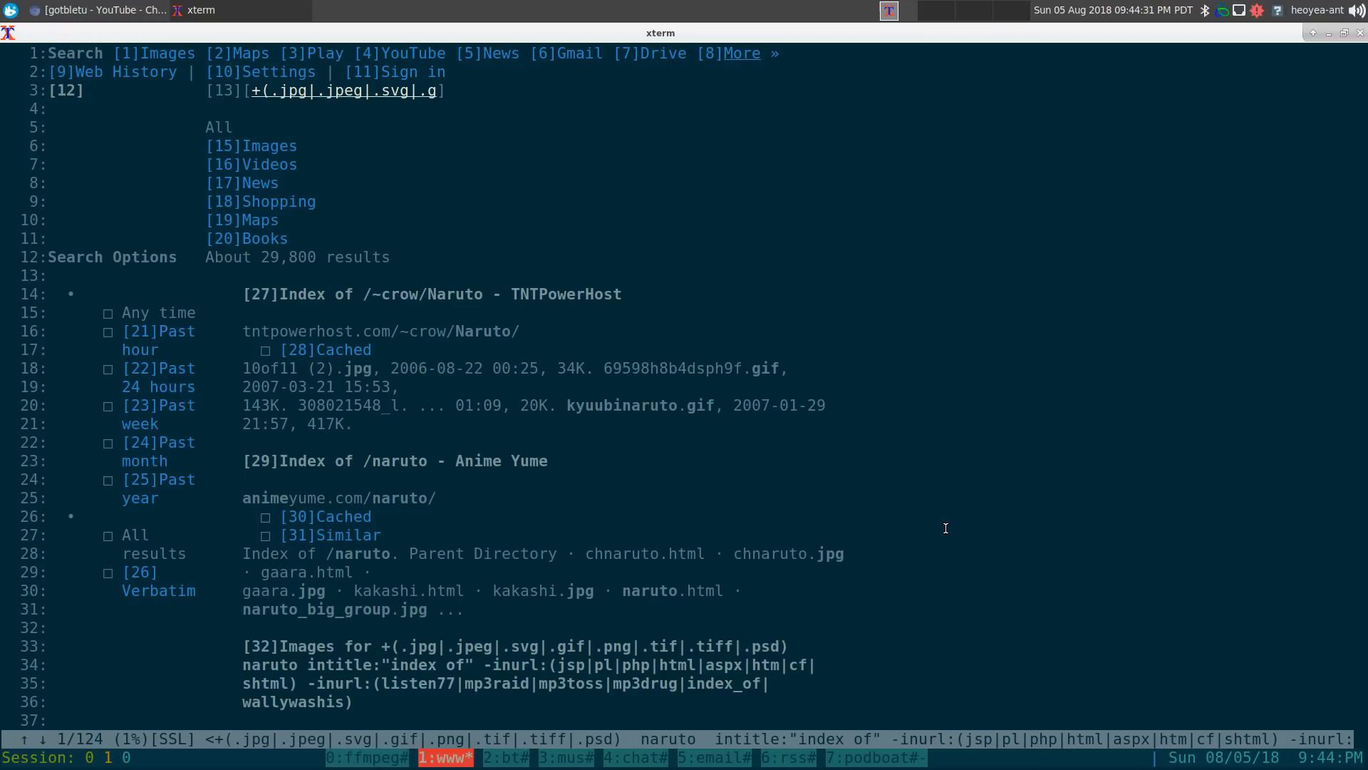
left_click(437, 293)
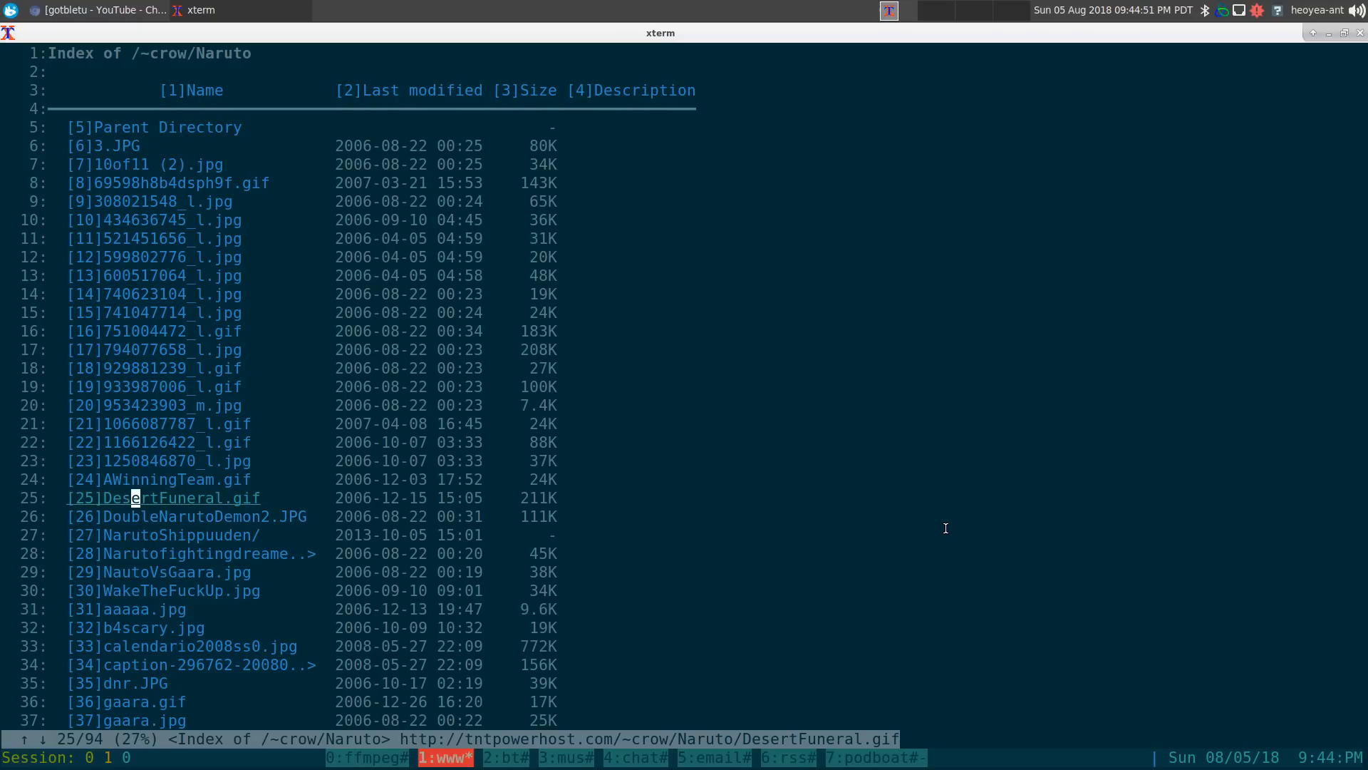
key("Up")
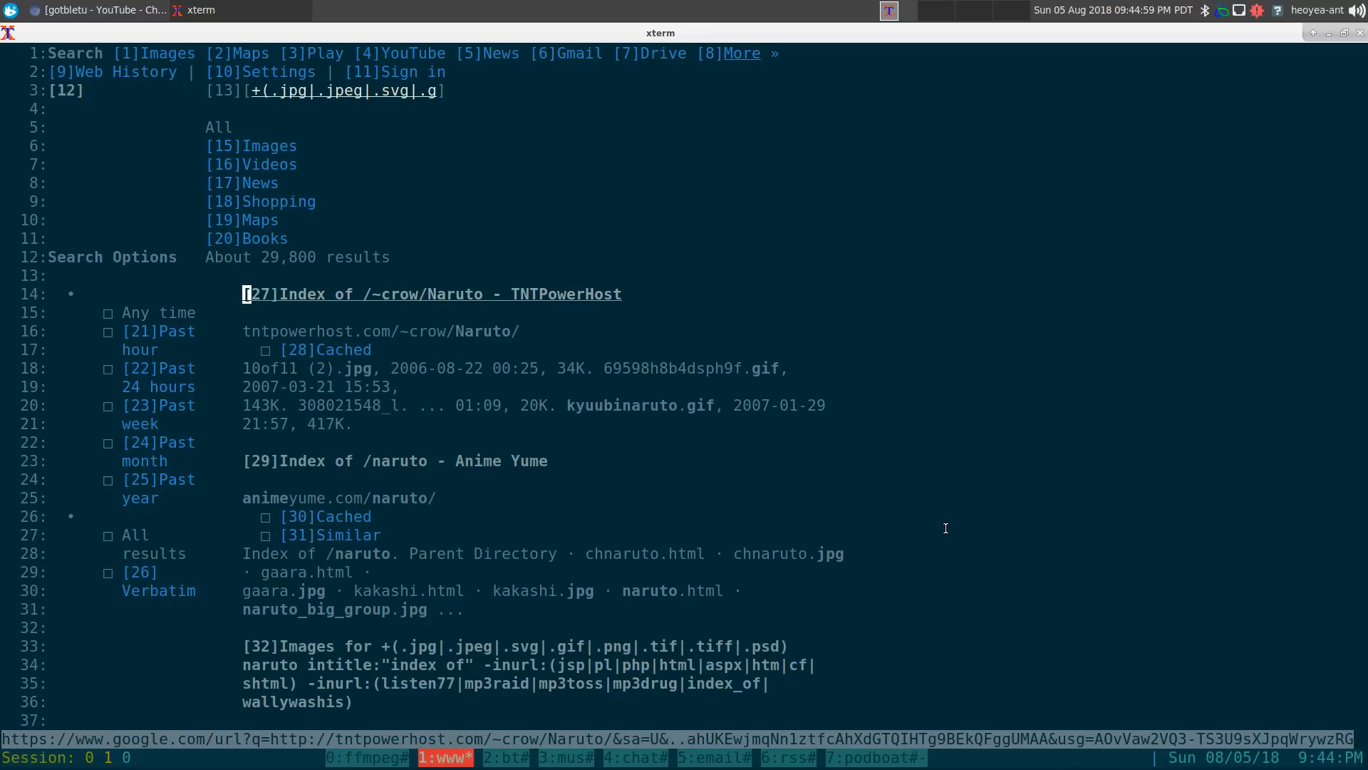
left_click(880, 756)
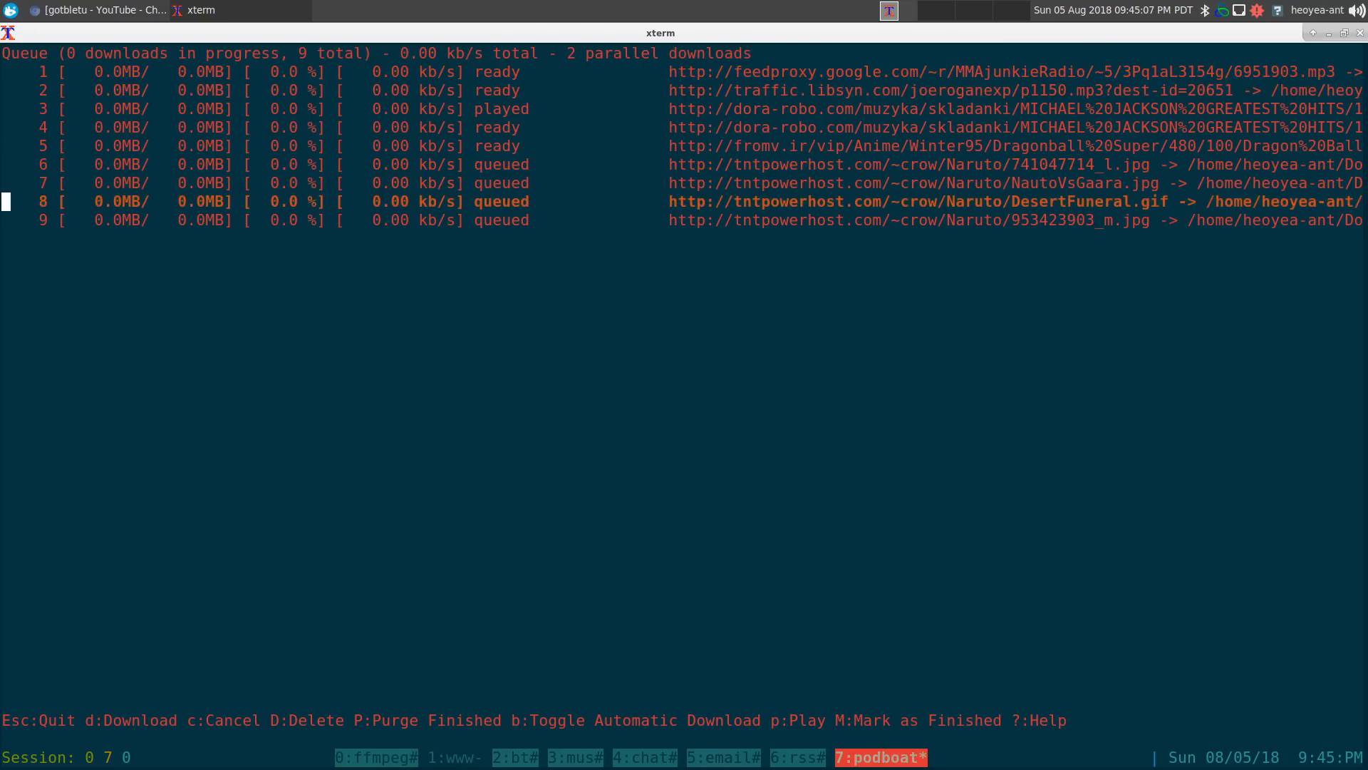
Download the four queued Naruto images and view one in sxiv.
key("Up")
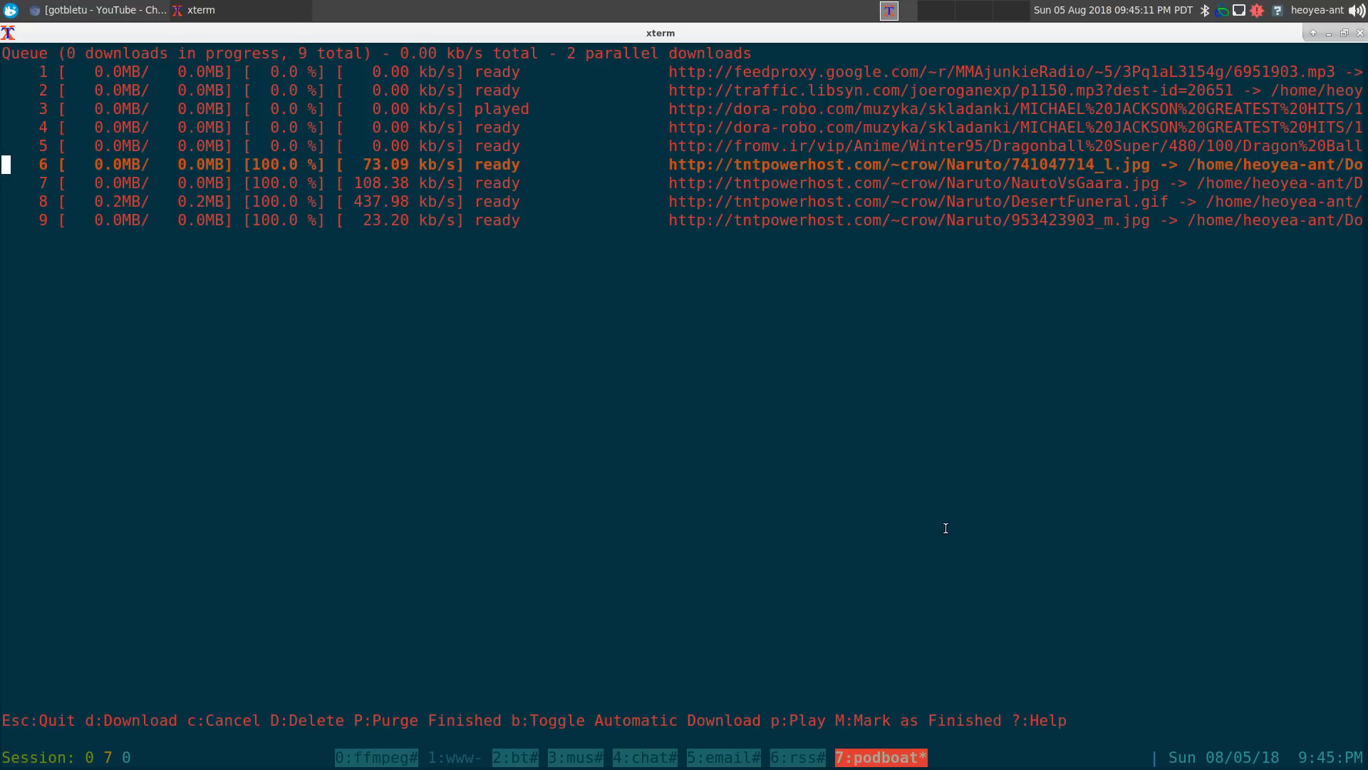
key("Down")
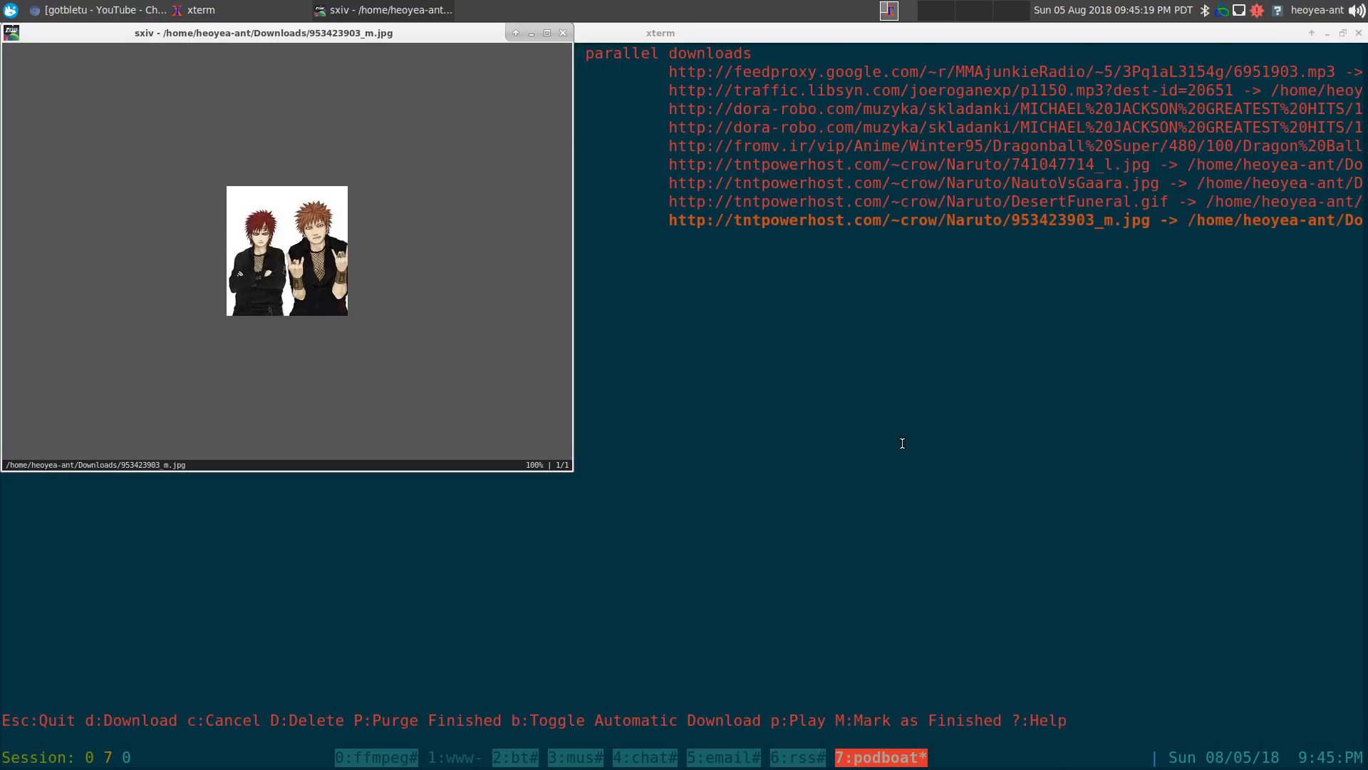
mouse_move(511, 179)
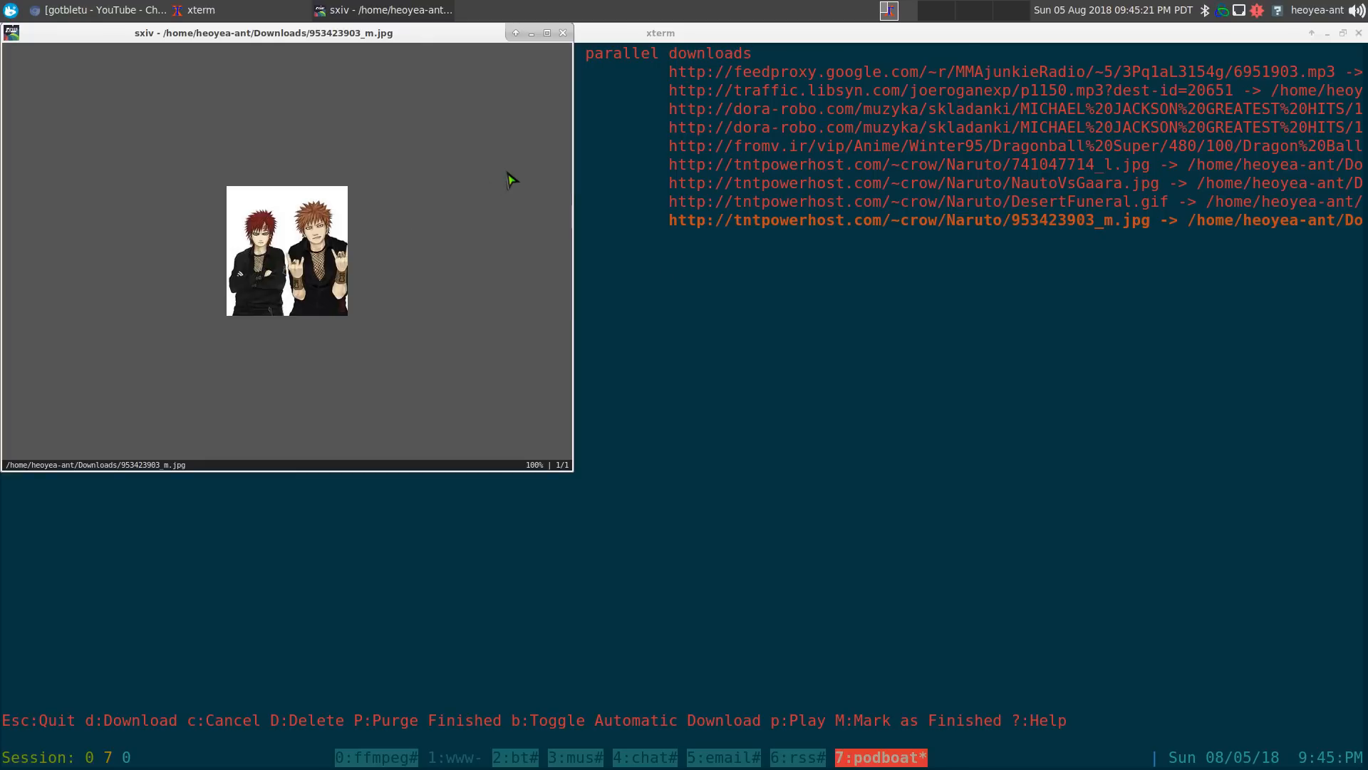
mouse_move(520, 165)
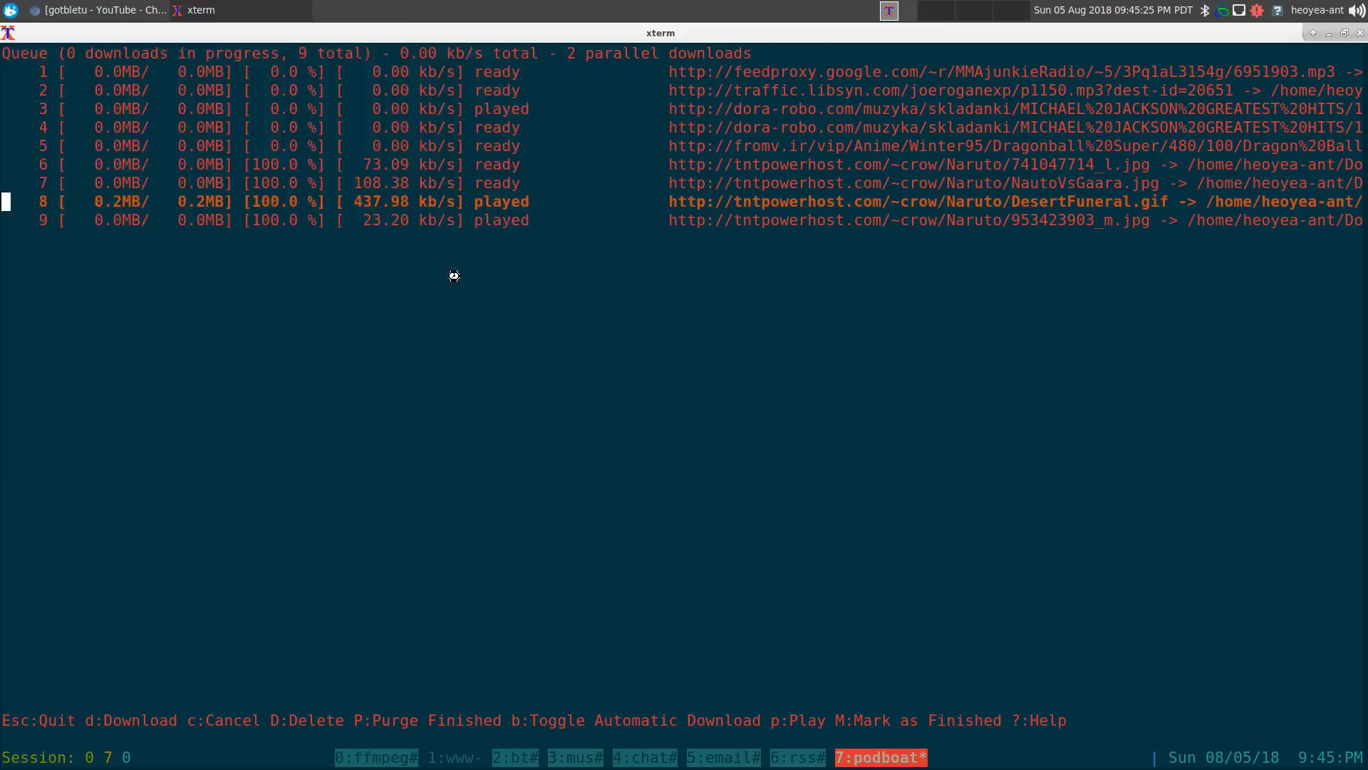
mouse_move(275, 400)
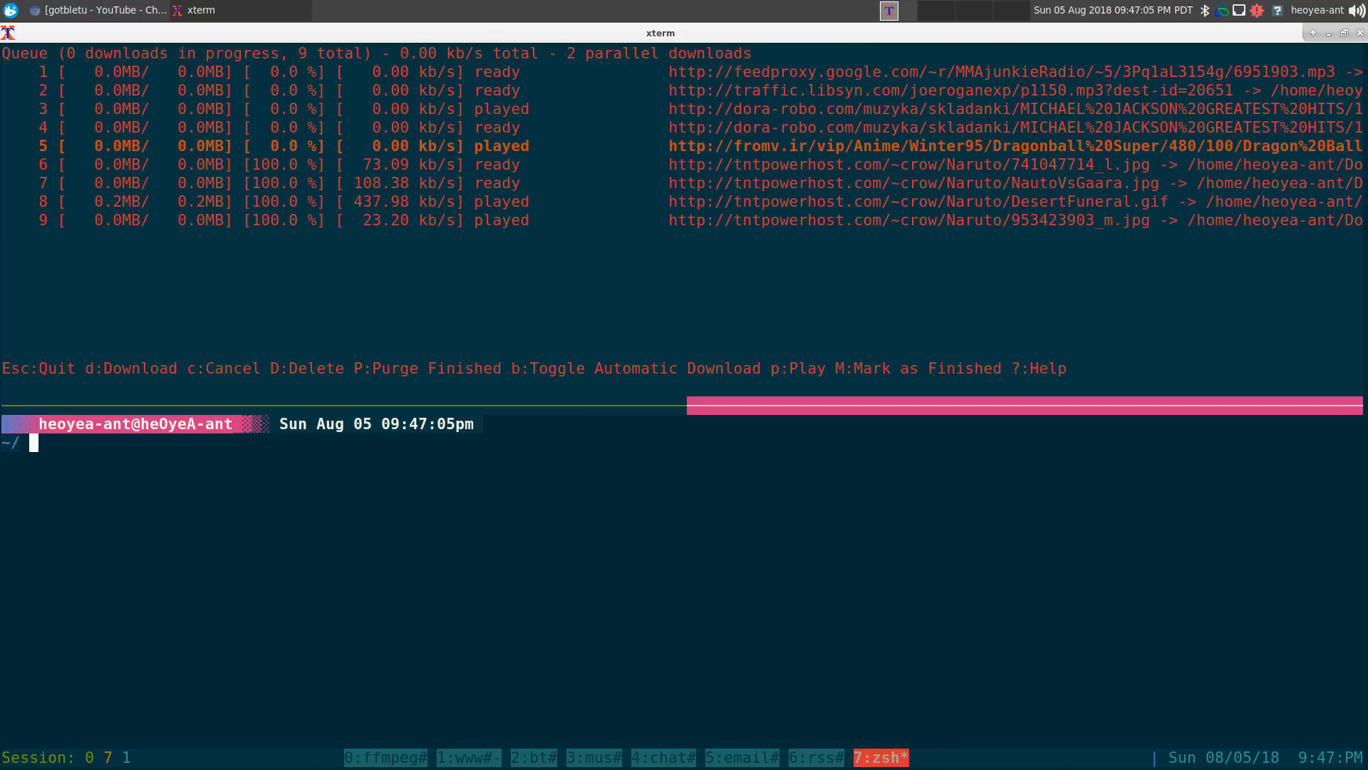
Browse the podbeuter section of ~/.newsboat/config down to the 'player xdg-open' line.
type("c-")
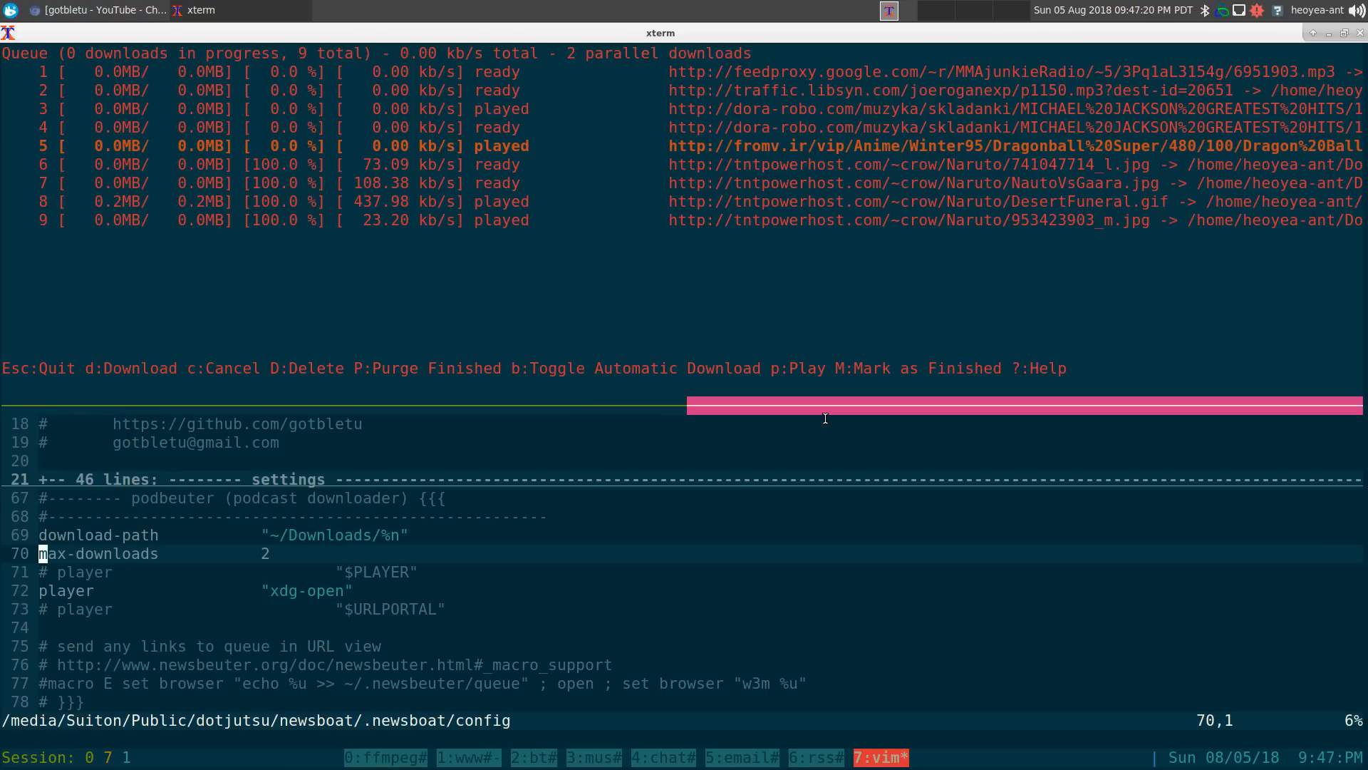
key("j")
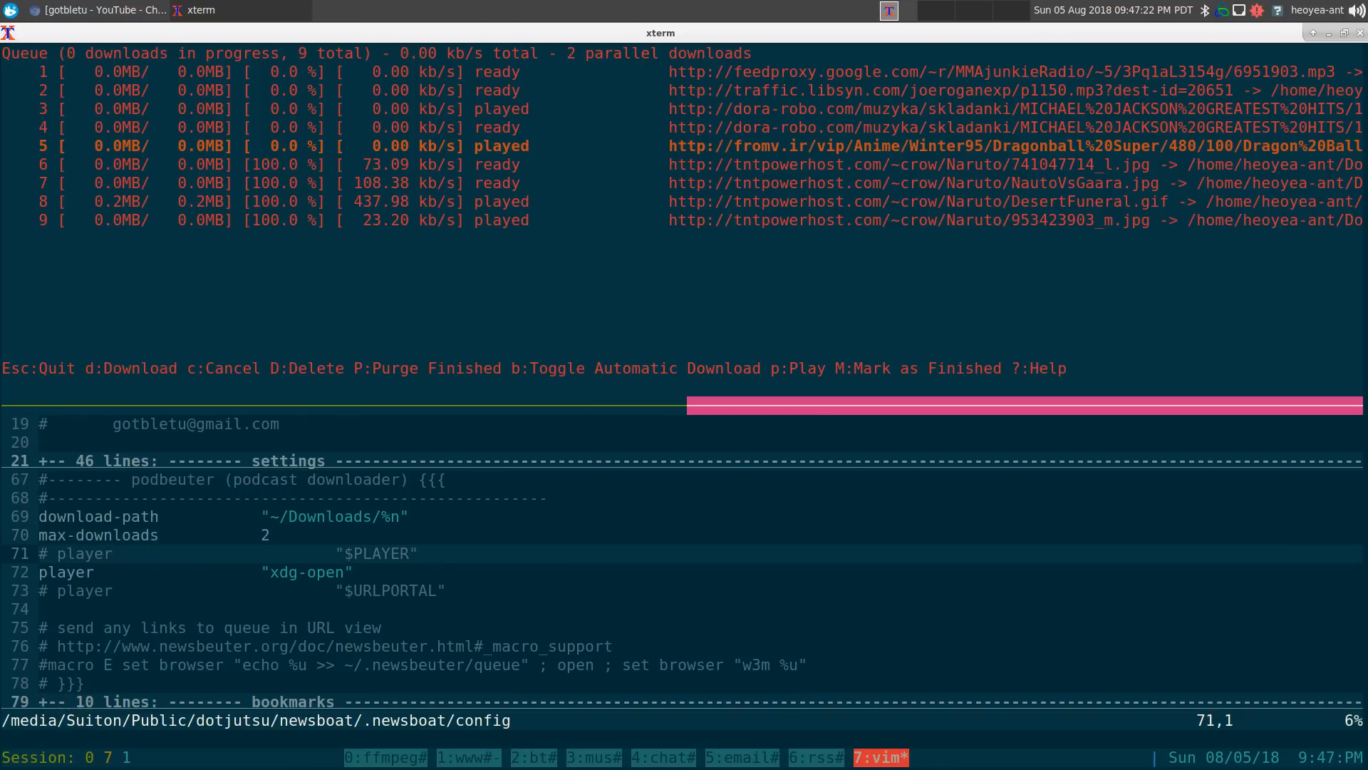
key("j")
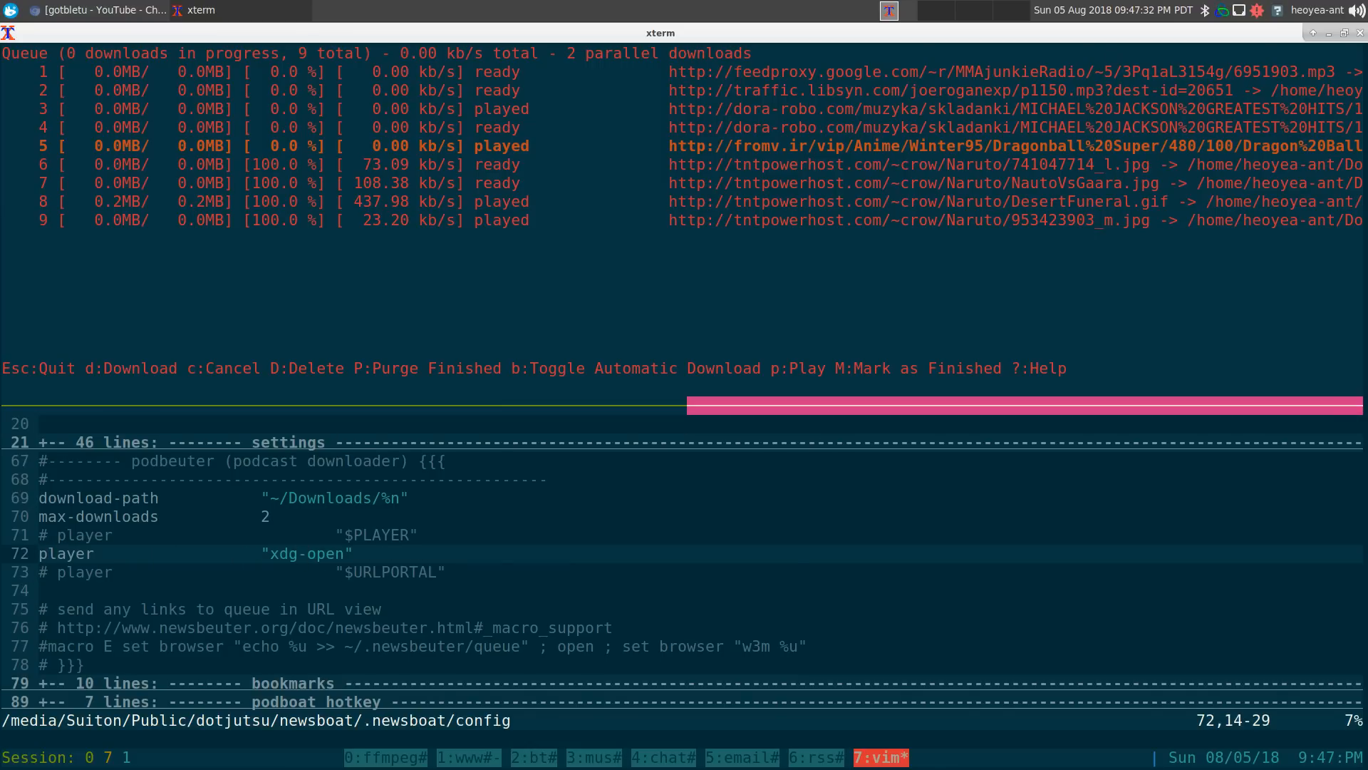
mouse_move(825, 417)
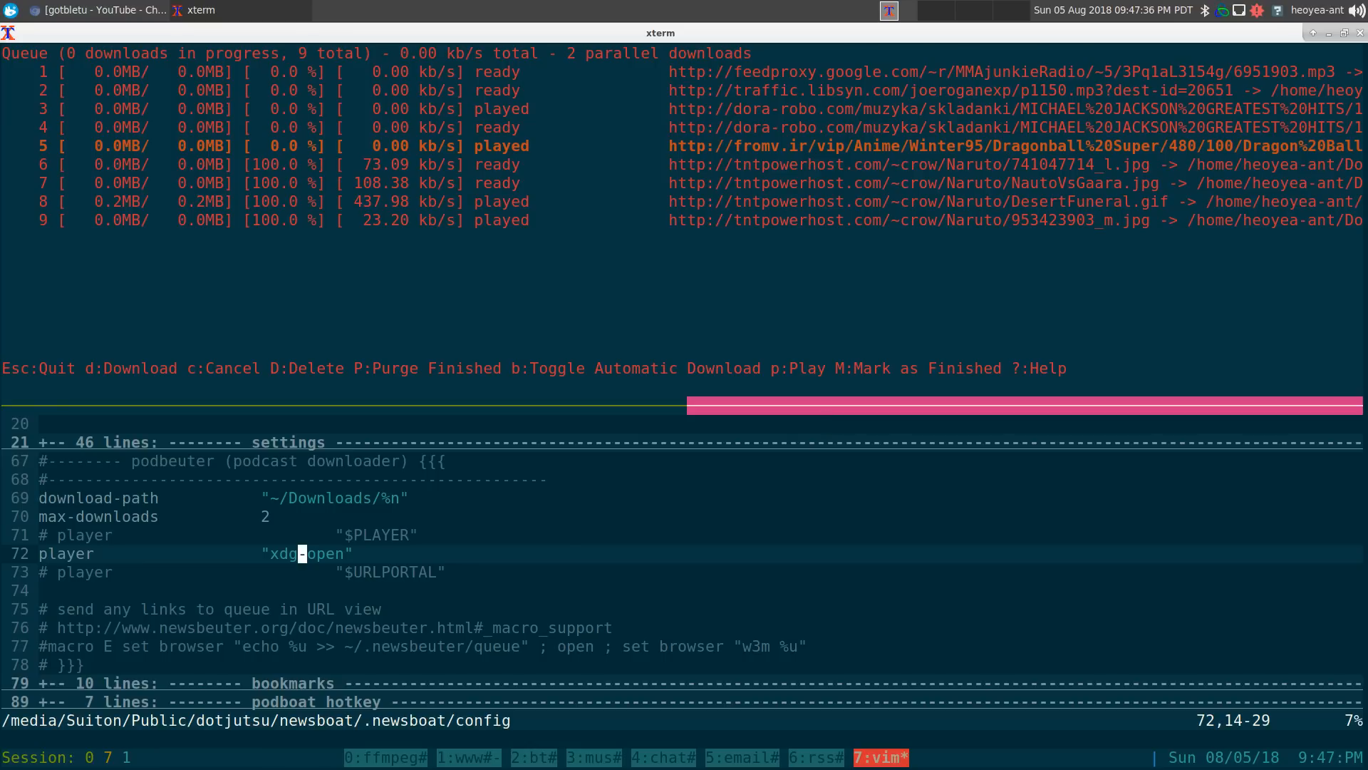
mouse_move(826, 417)
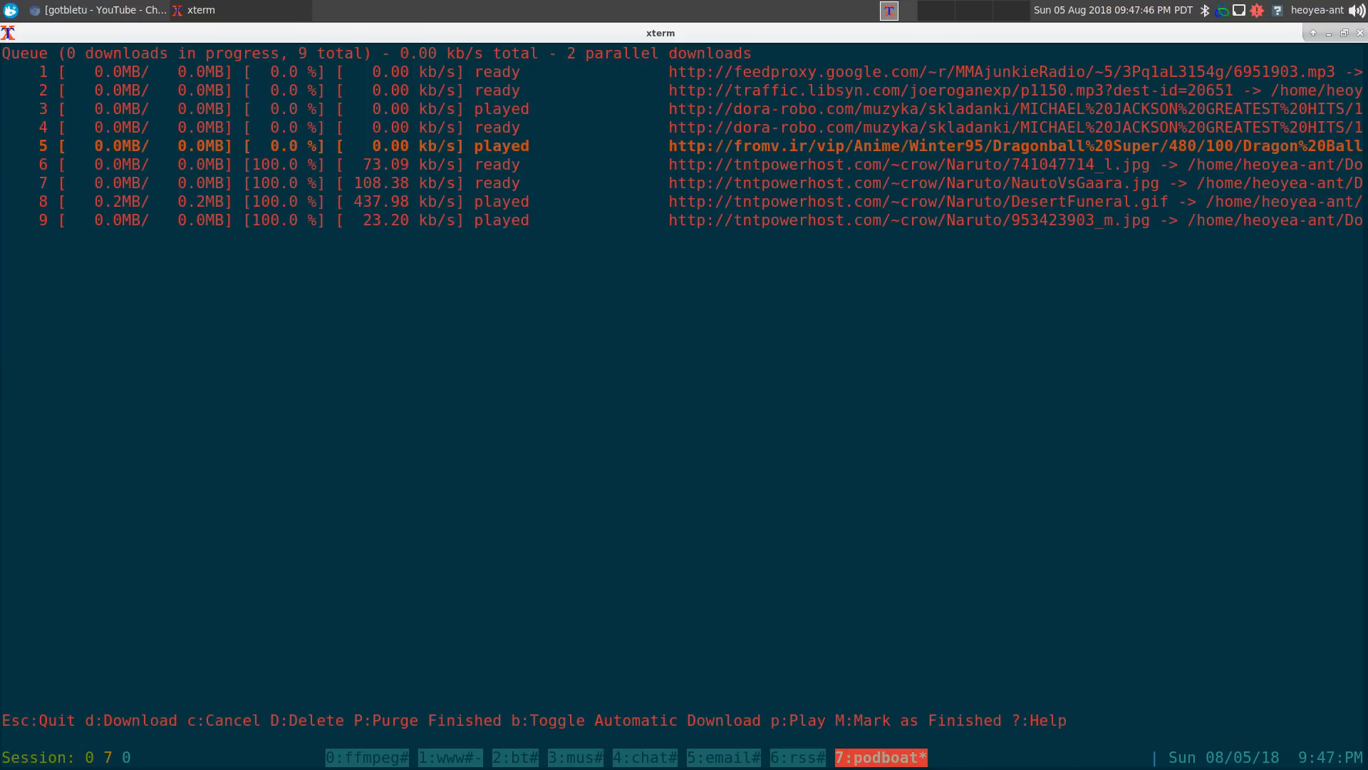
mouse_move(824, 417)
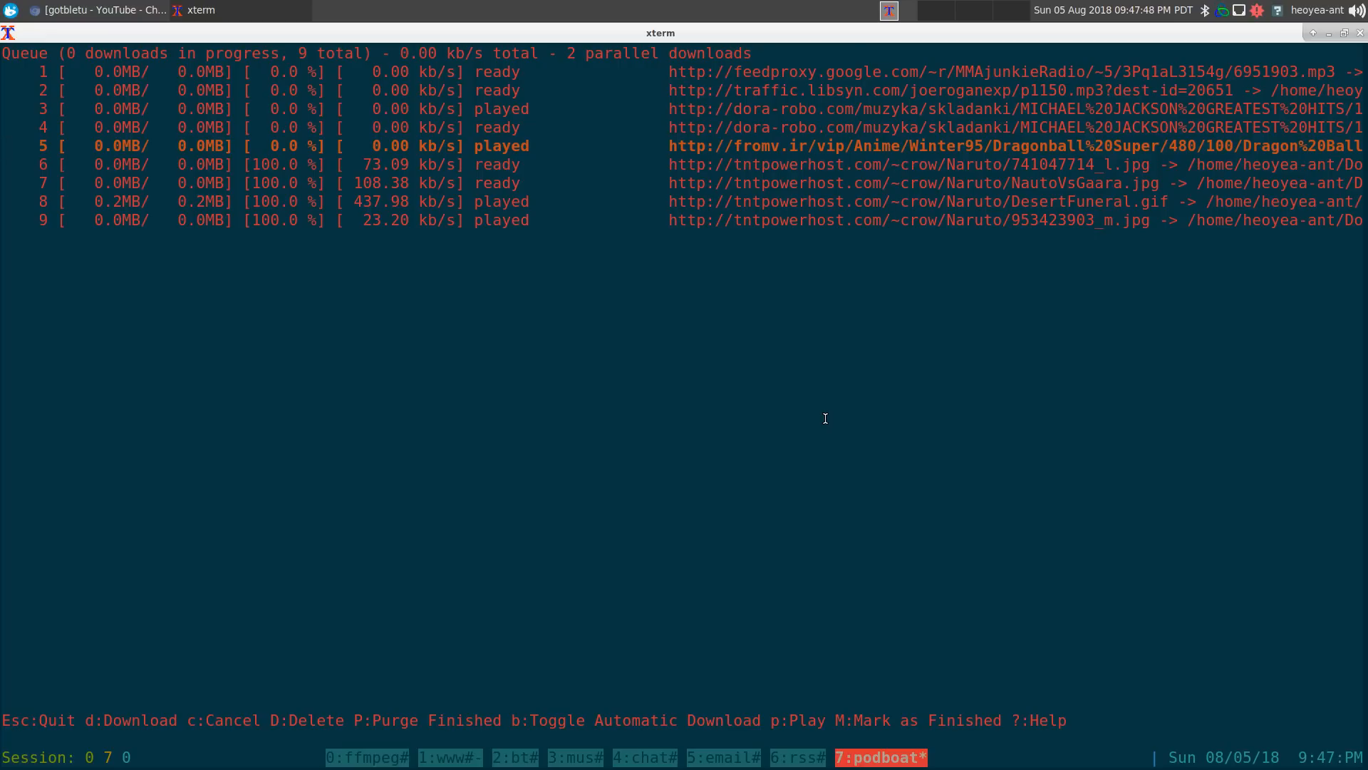